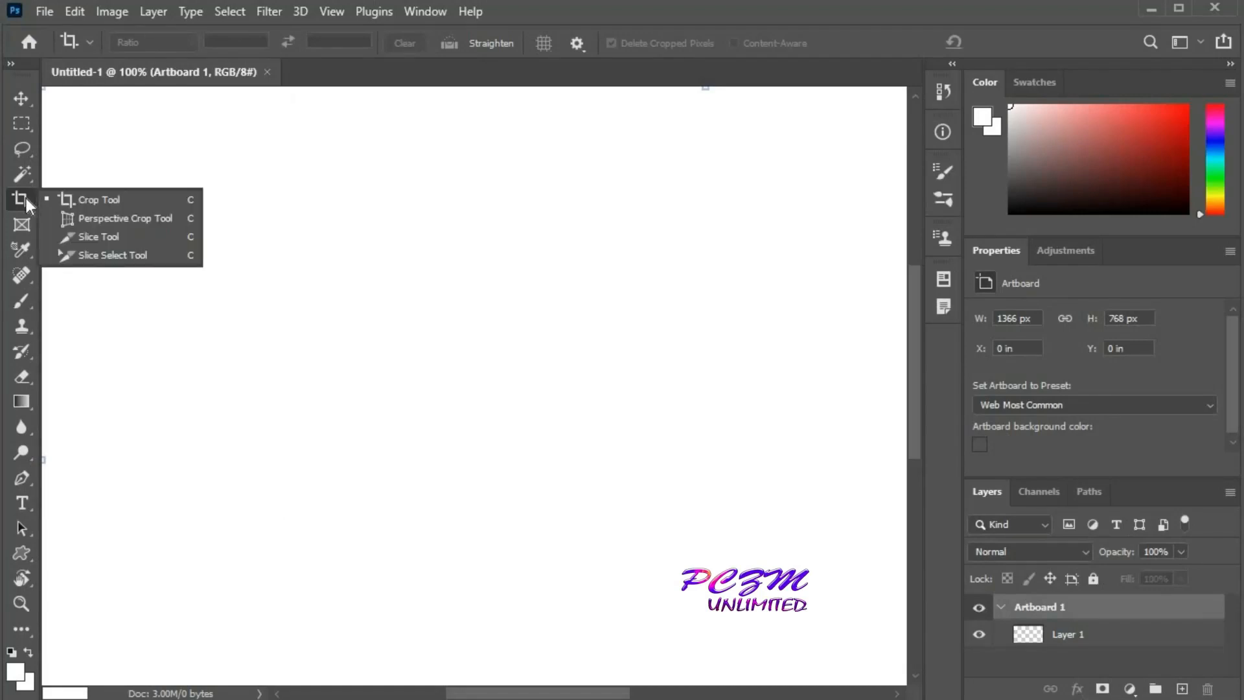
pyautogui.moveTo(100, 236)
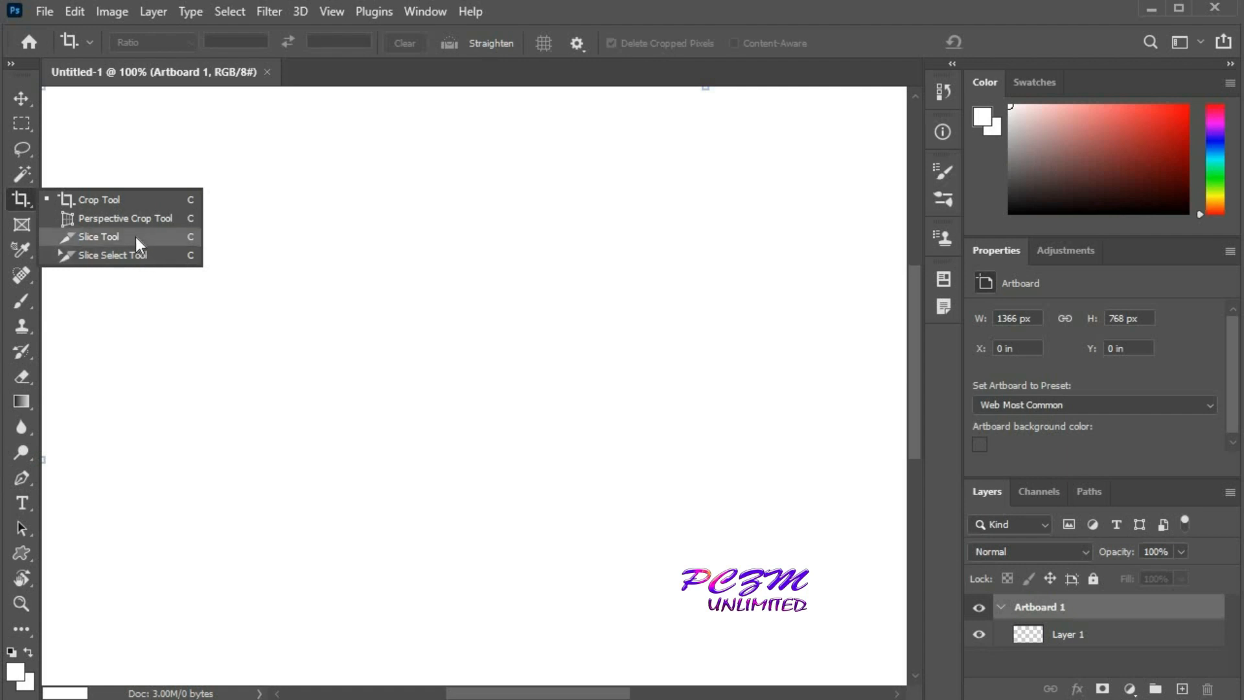
pyautogui.moveTo(153, 241)
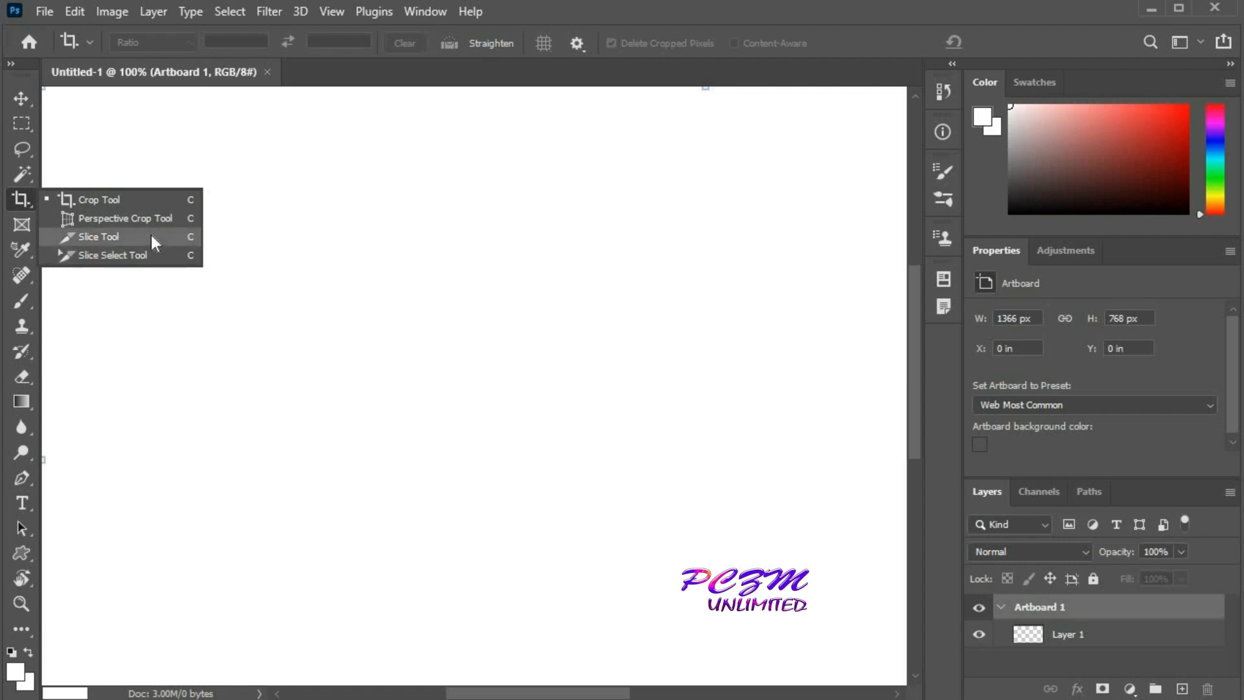
# Step: Activate the Slice Tool from the Crop tool flyout
pyautogui.click(99, 236)
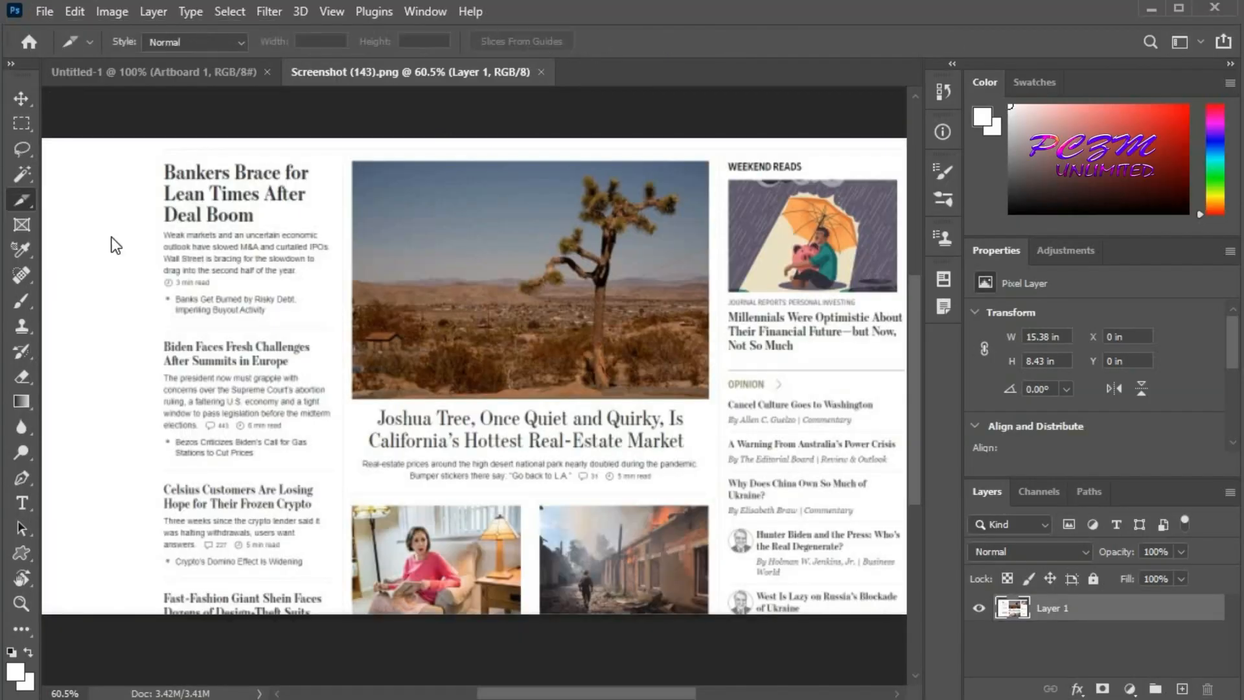
# Step: With Normal slice style, draw slices around the reading-woman photo and the umbrella illustration
pyautogui.click(195, 41)
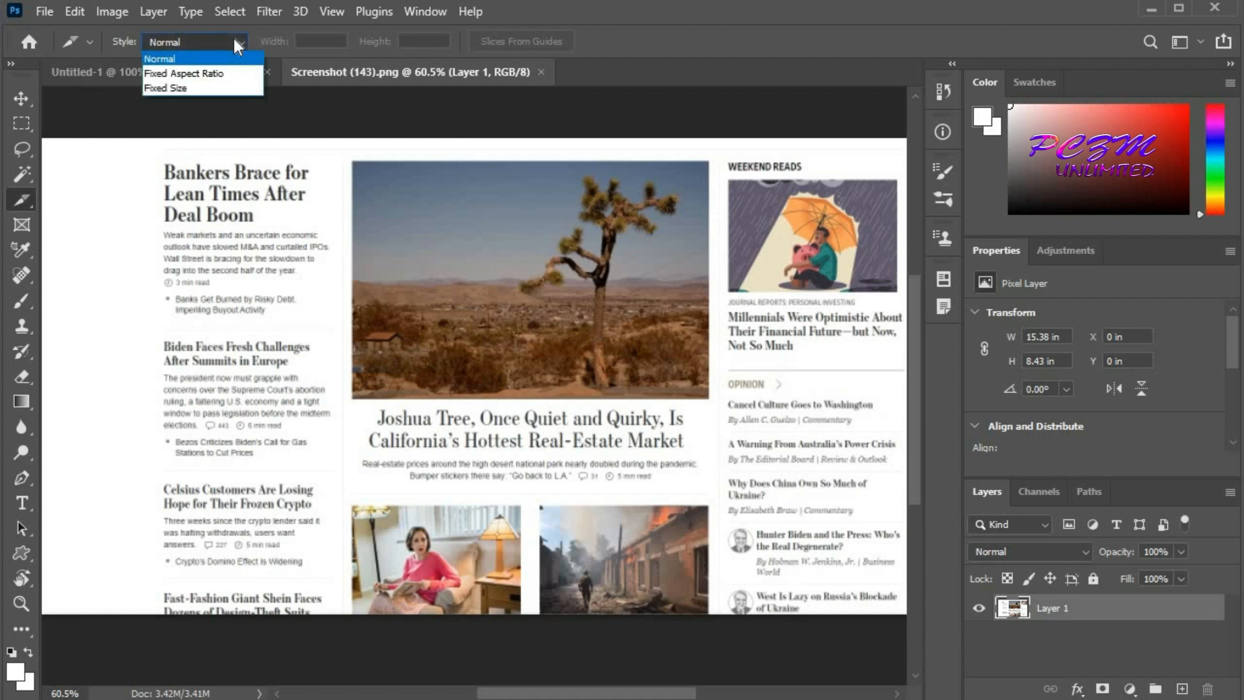
pyautogui.click(159, 58)
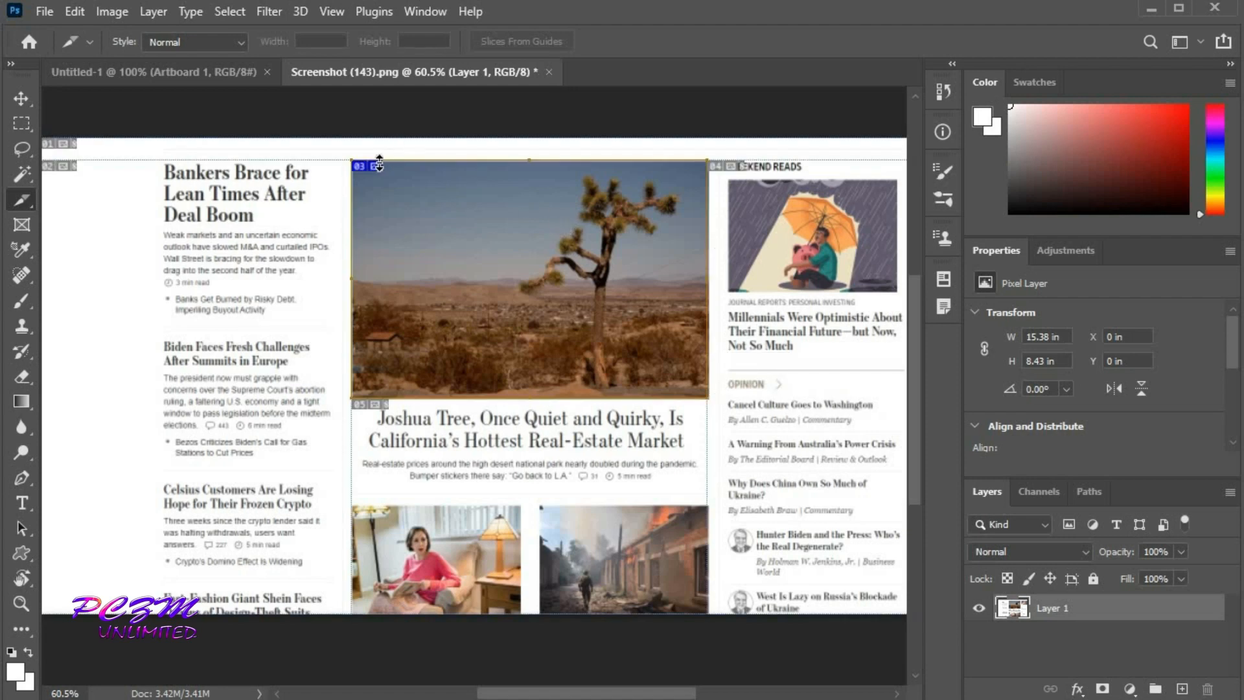
pyautogui.moveTo(389, 185)
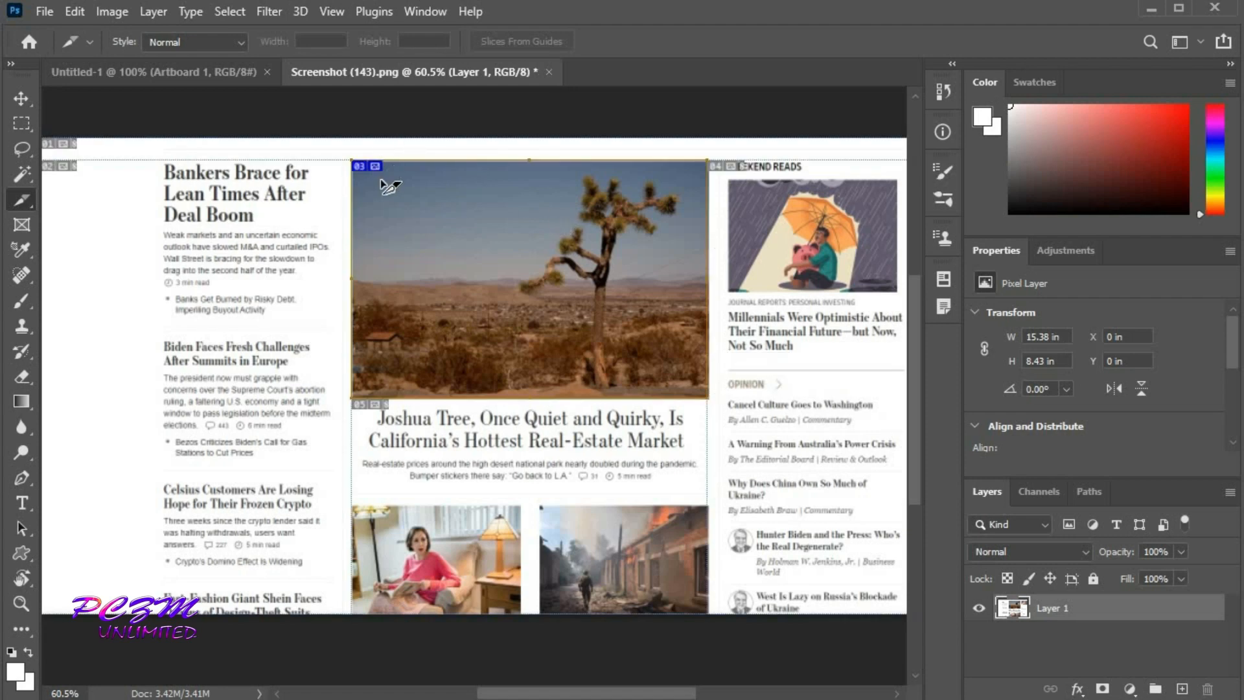
pyautogui.moveTo(64, 142)
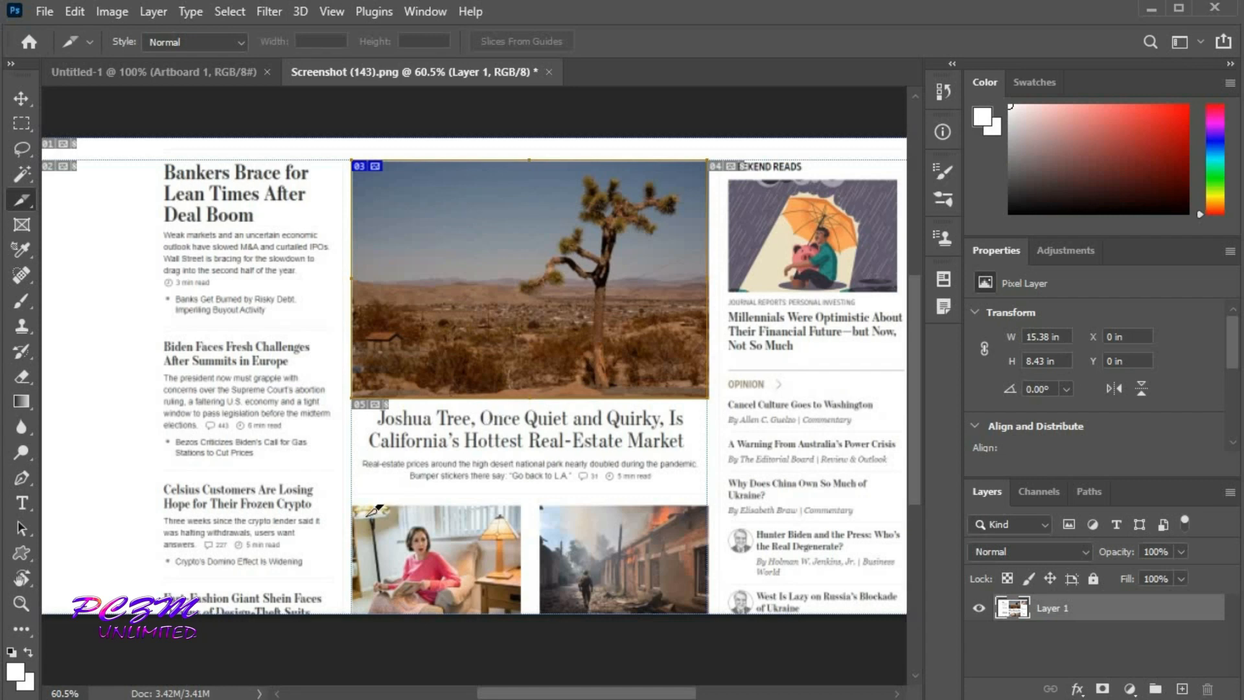
pyautogui.moveTo(359, 508); pyautogui.dragTo(456, 611)
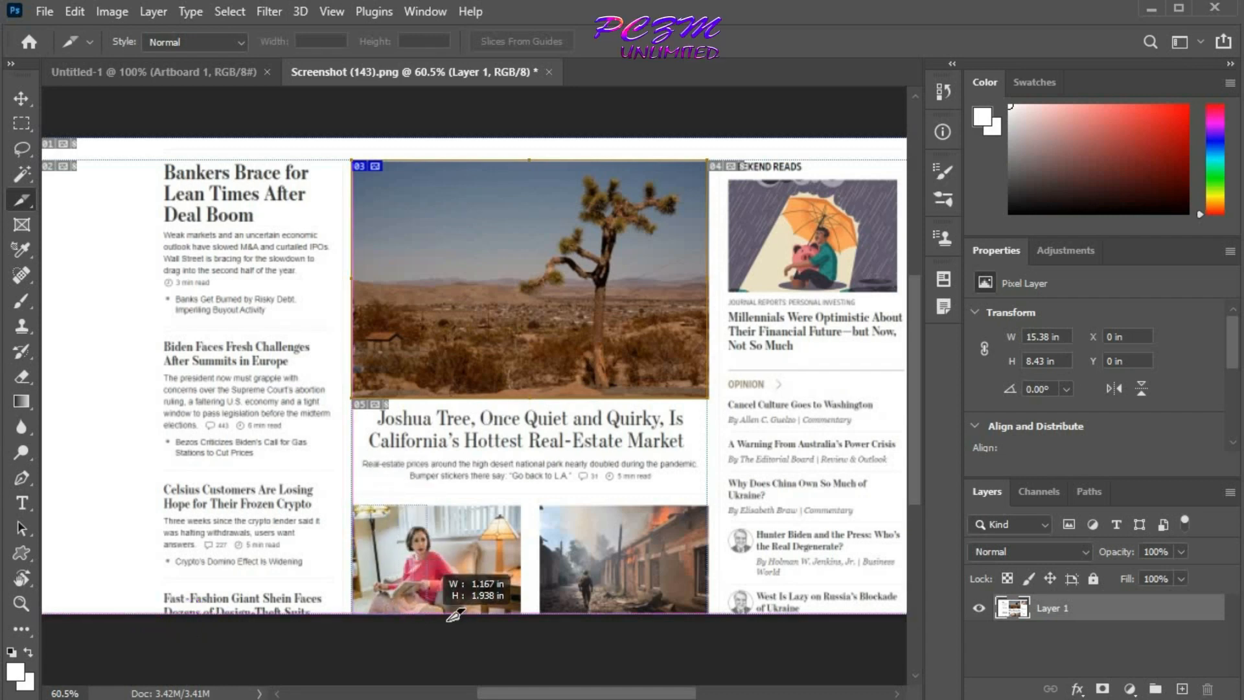
pyautogui.moveTo(456, 614); pyautogui.dragTo(527, 606)
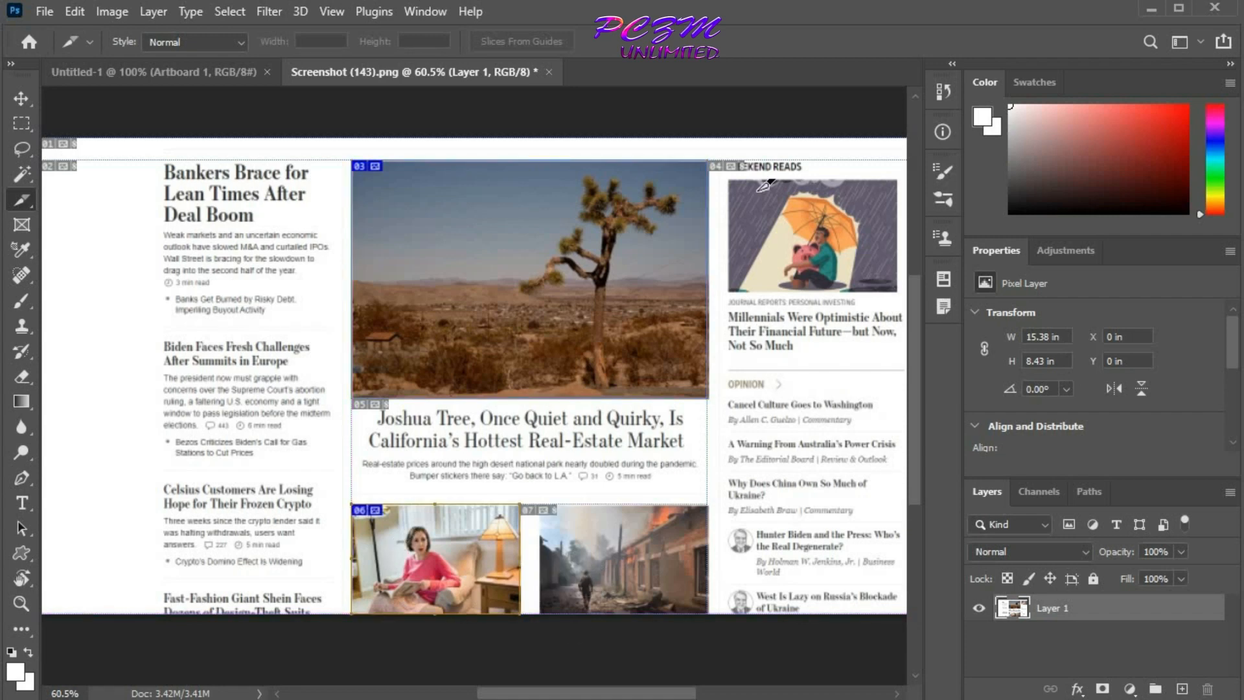
pyautogui.moveTo(737, 171)
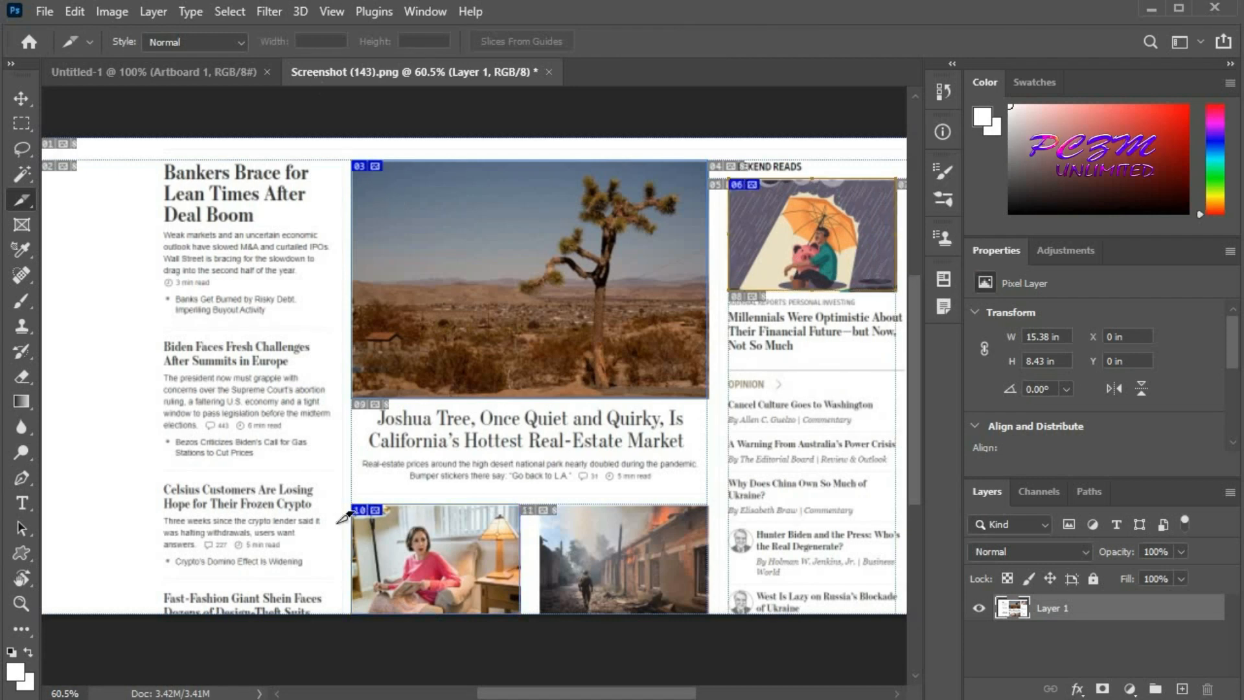
pyautogui.moveTo(730, 598)
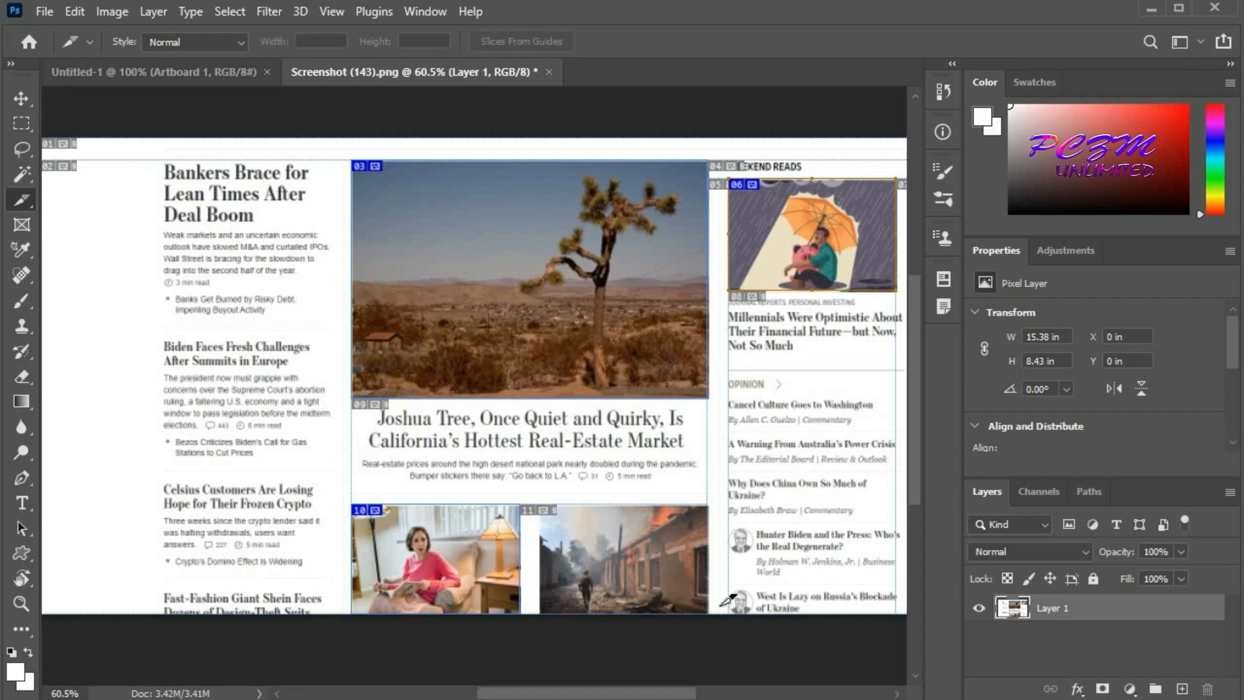
pyautogui.moveTo(75, 27)
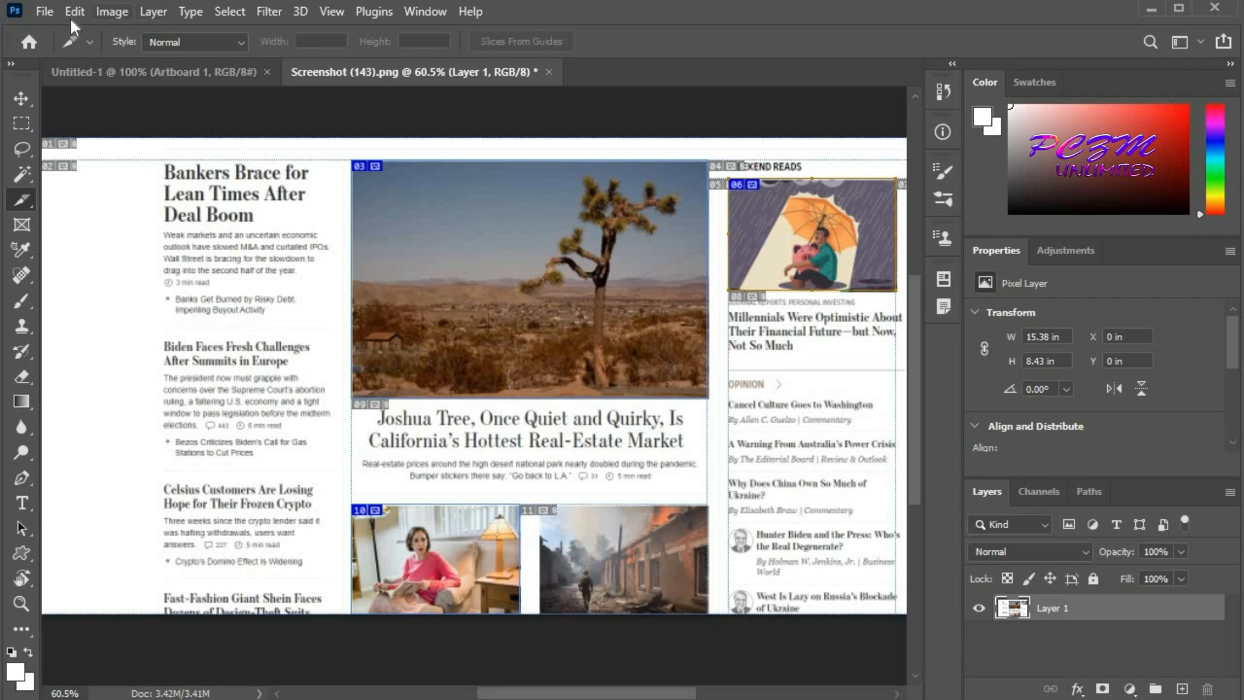
# Step: Save for Web as Images Only, Default Settings, All User Slices, into Documents
pyautogui.click(44, 12)
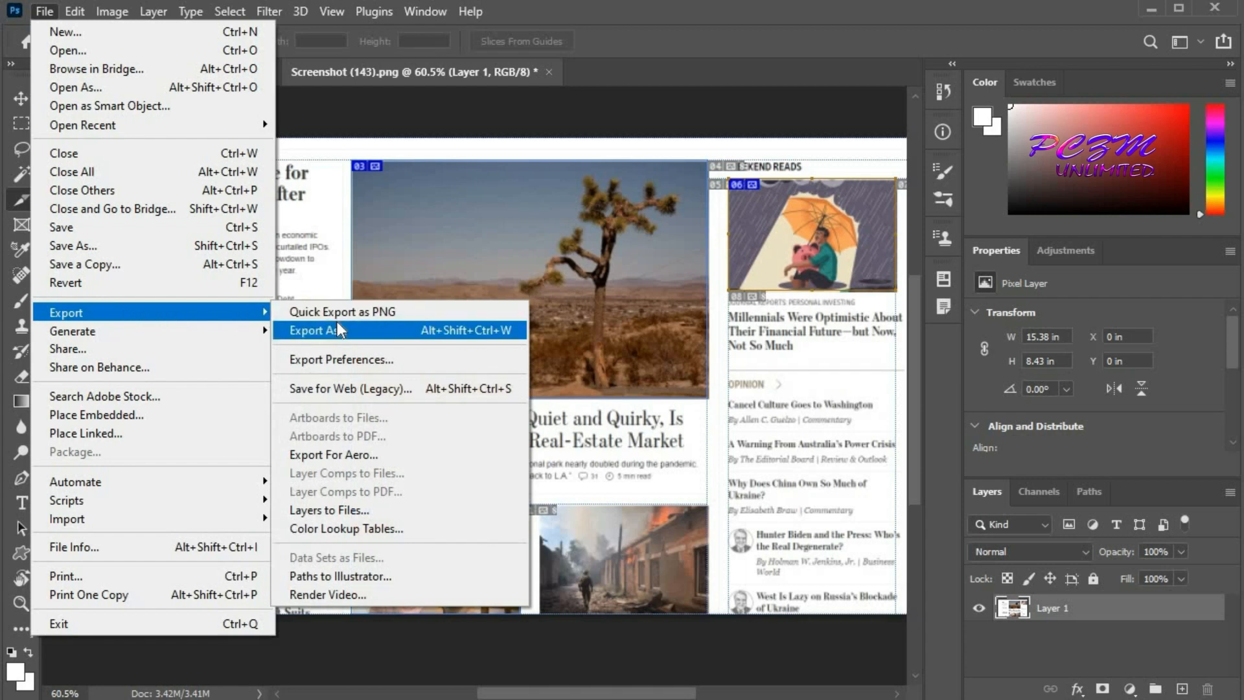
pyautogui.moveTo(348, 389)
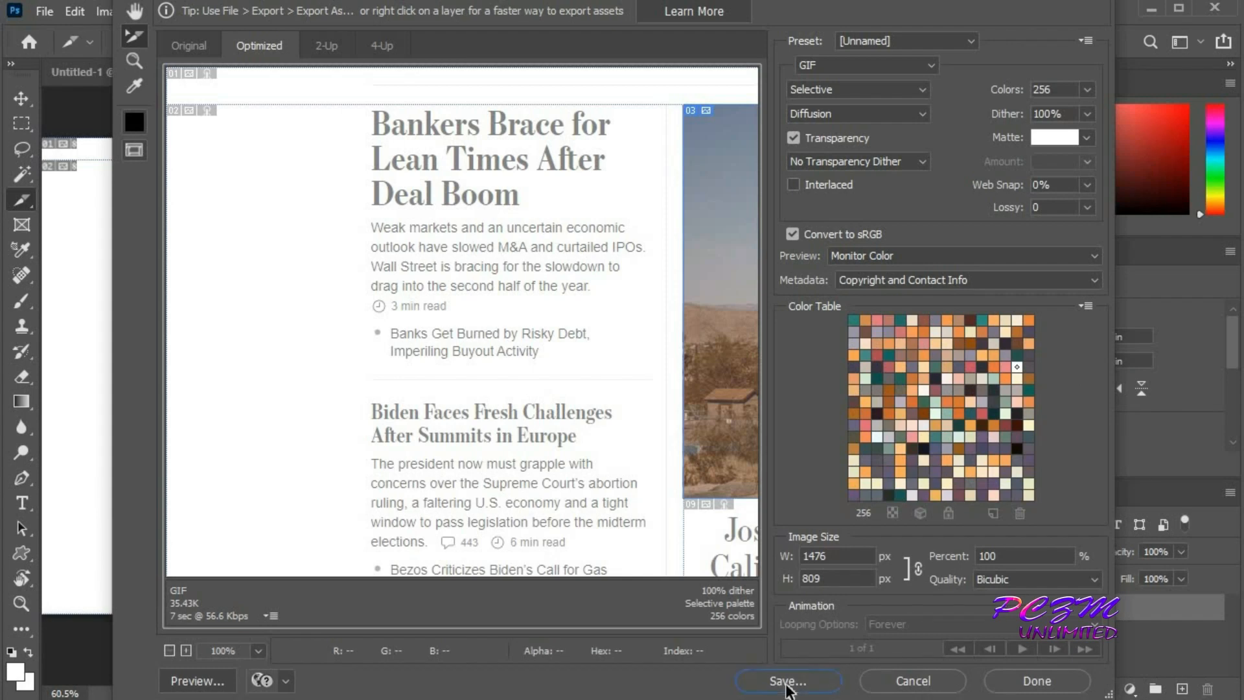
pyautogui.click(787, 681)
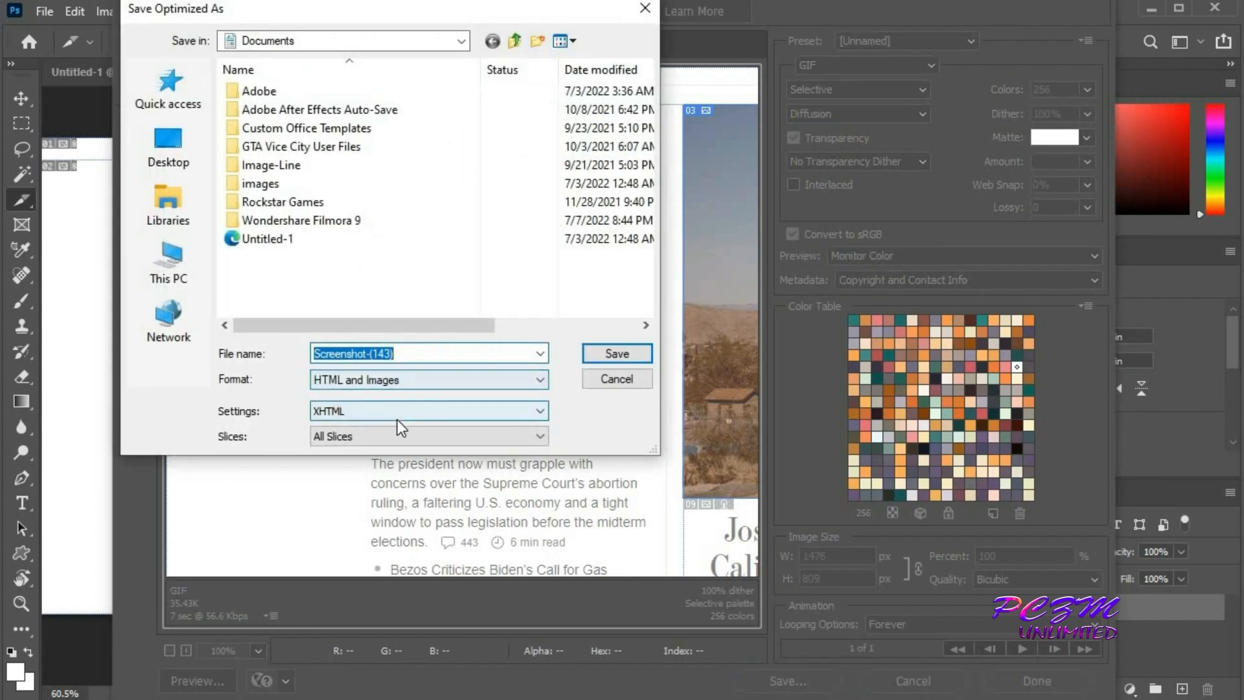
pyautogui.click(429, 380)
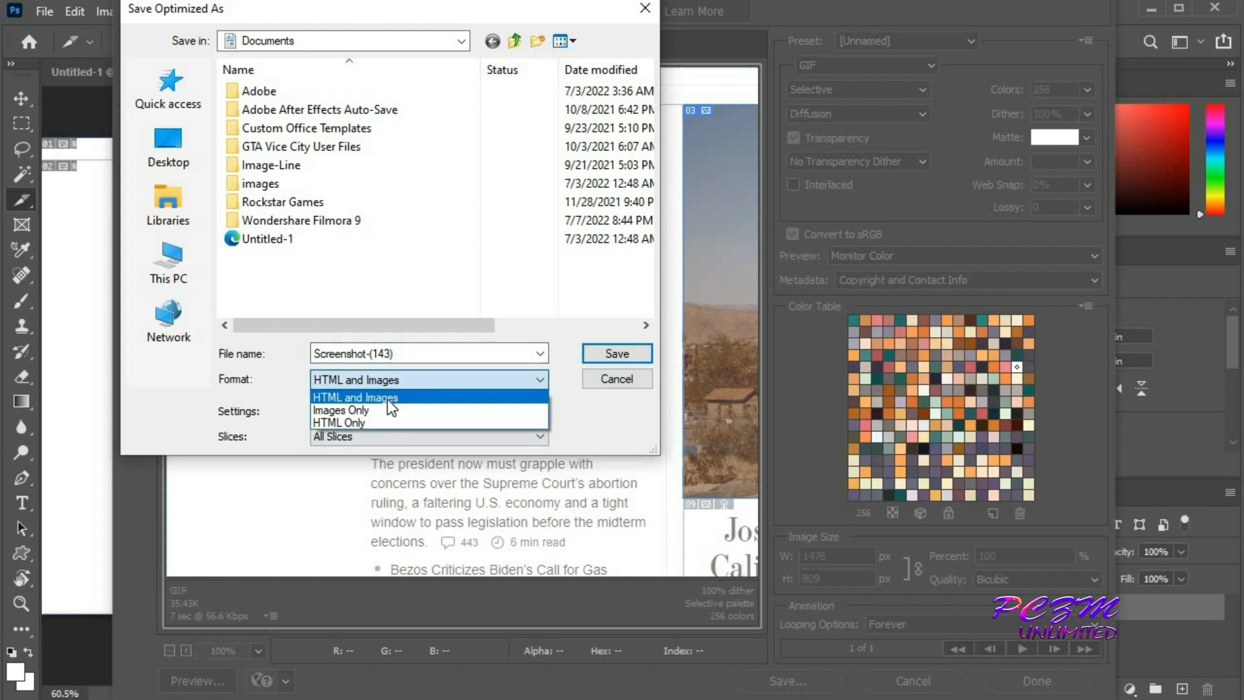
pyautogui.click(341, 410)
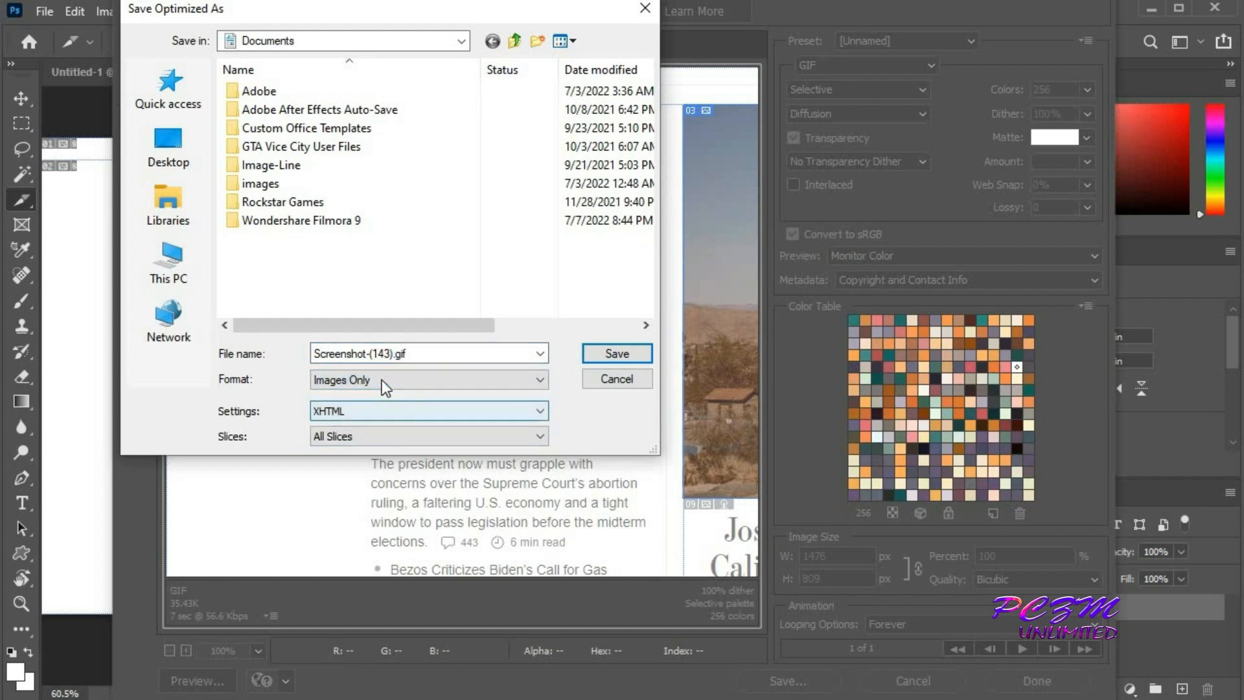
pyautogui.click(426, 410)
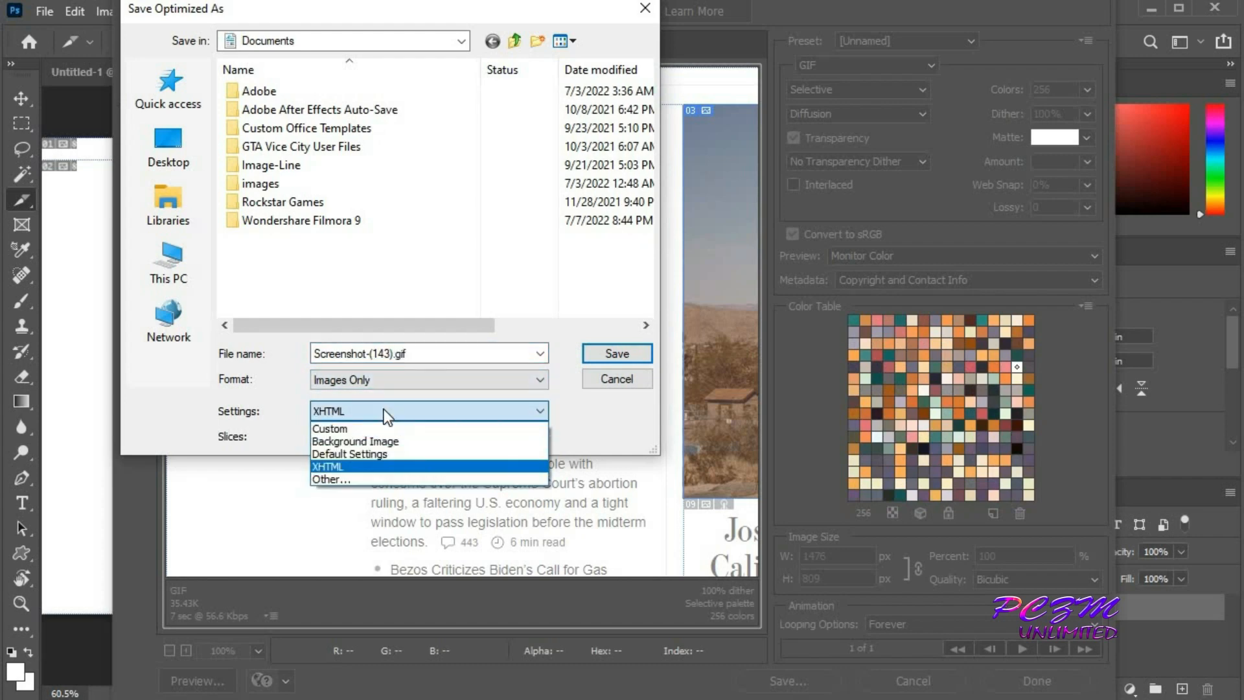
pyautogui.click(350, 454)
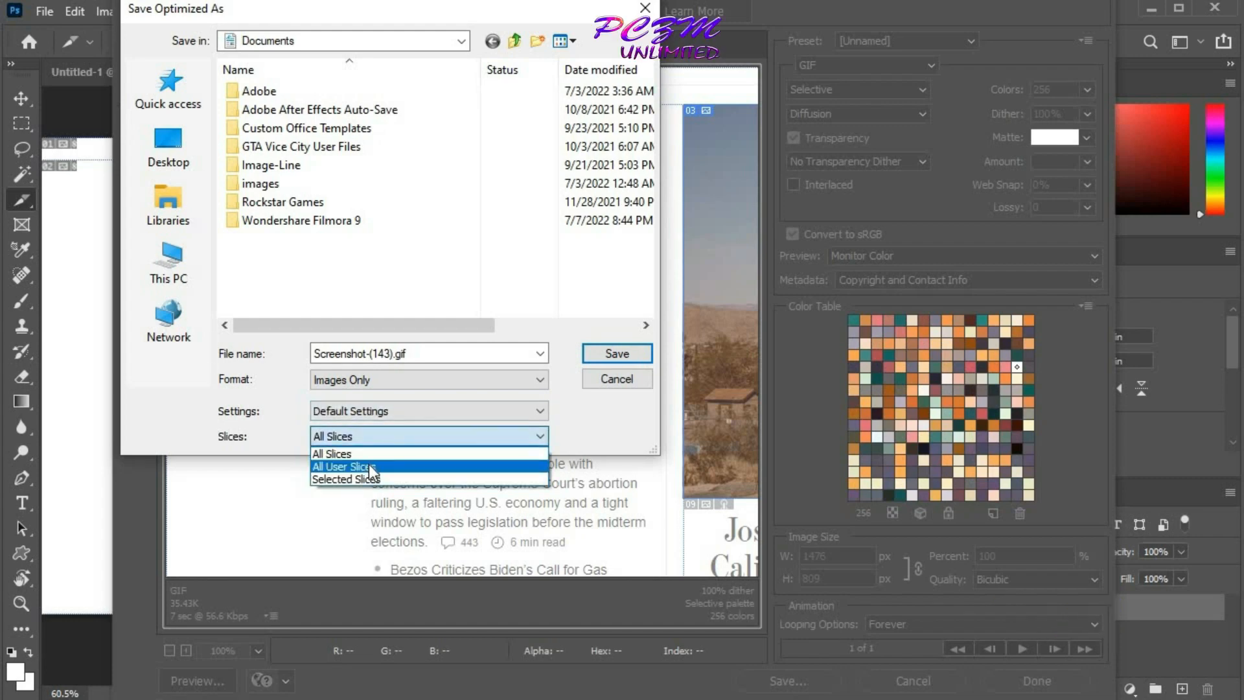
pyautogui.click(344, 465)
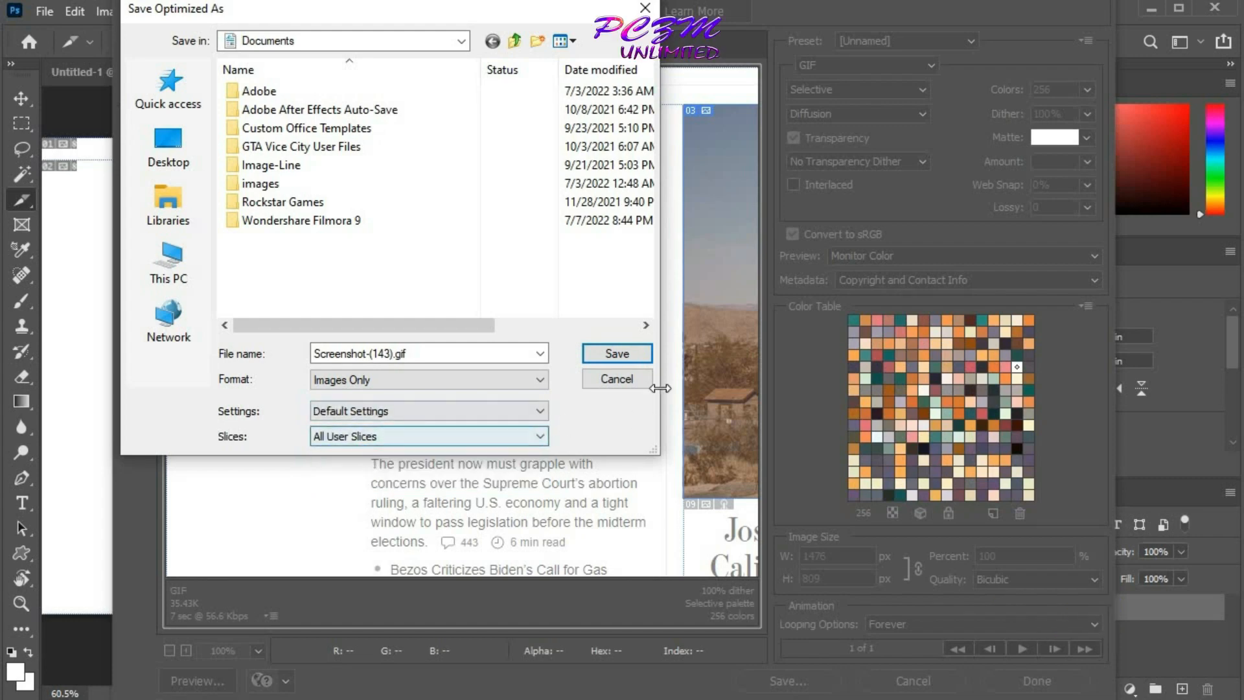
pyautogui.click(617, 353)
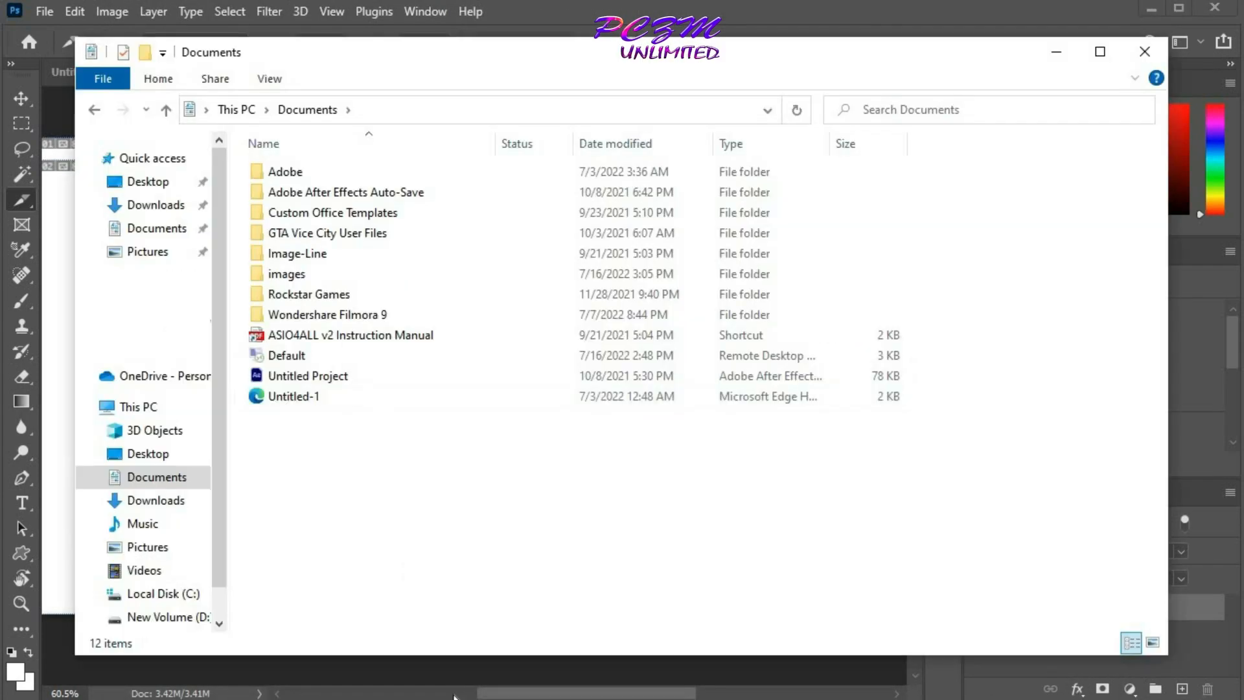
# Step: View the exported Joshua Tree and reading-woman slice GIFs in Photos, then close the viewer
pyautogui.doubleClick(285, 274)
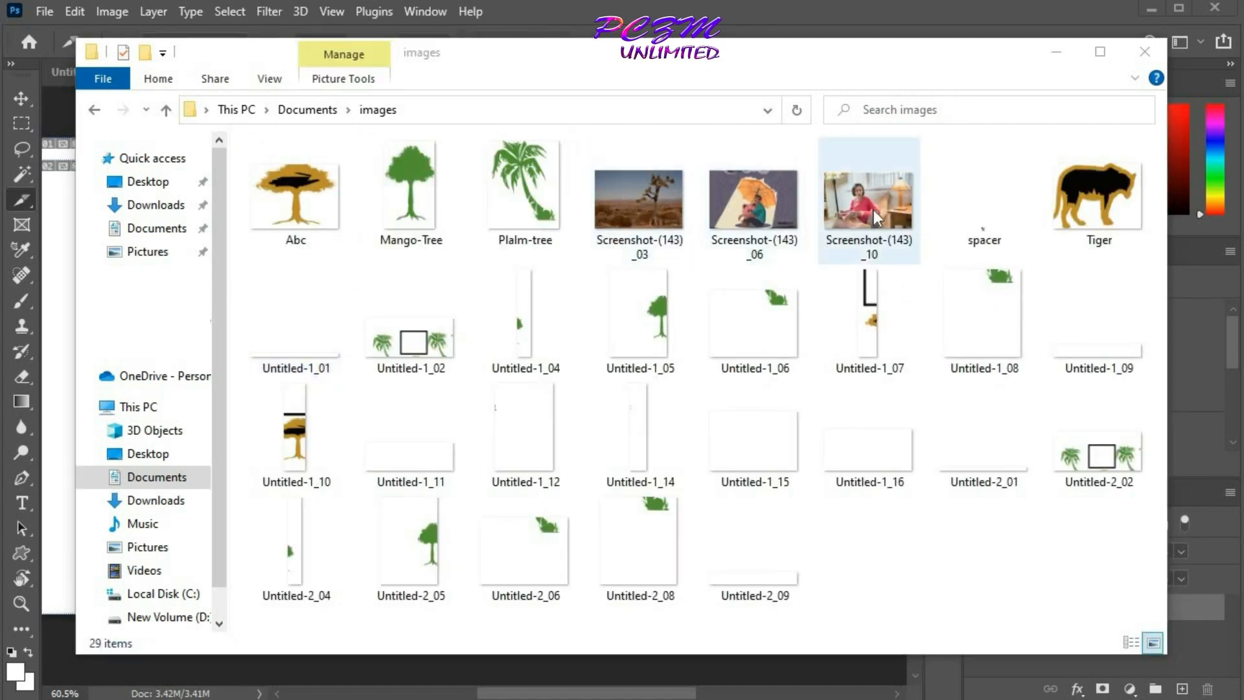
pyautogui.doubleClick(869, 198)
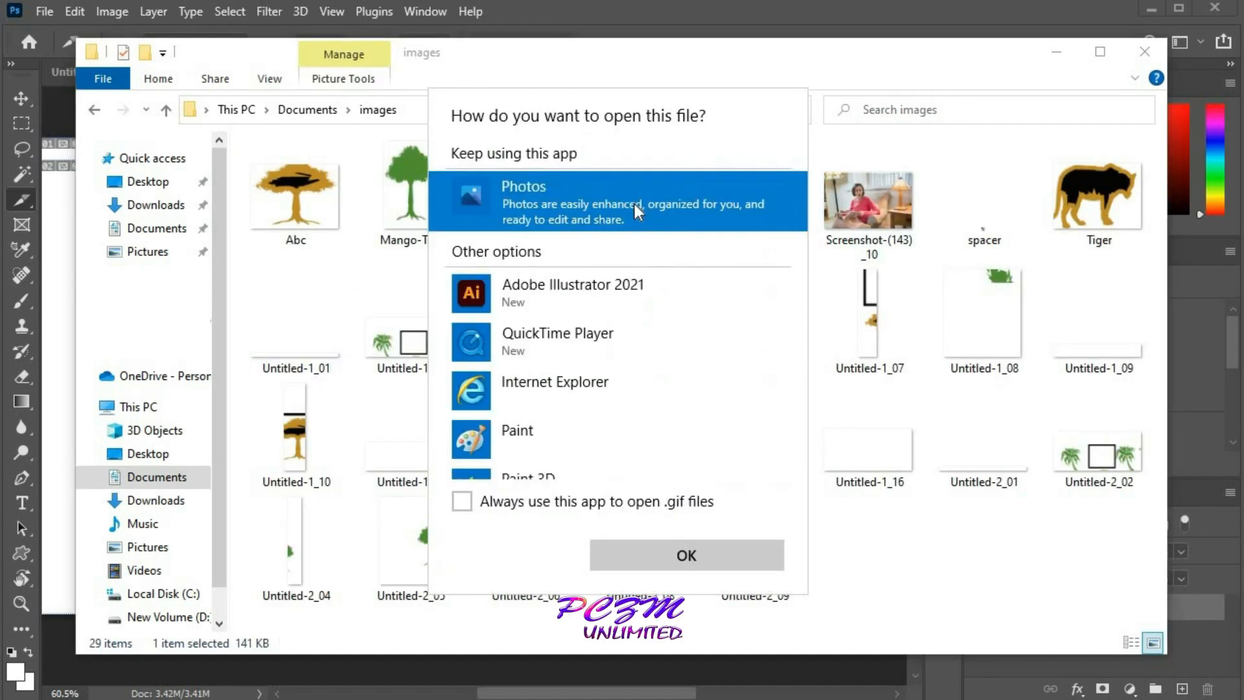
pyautogui.click(684, 555)
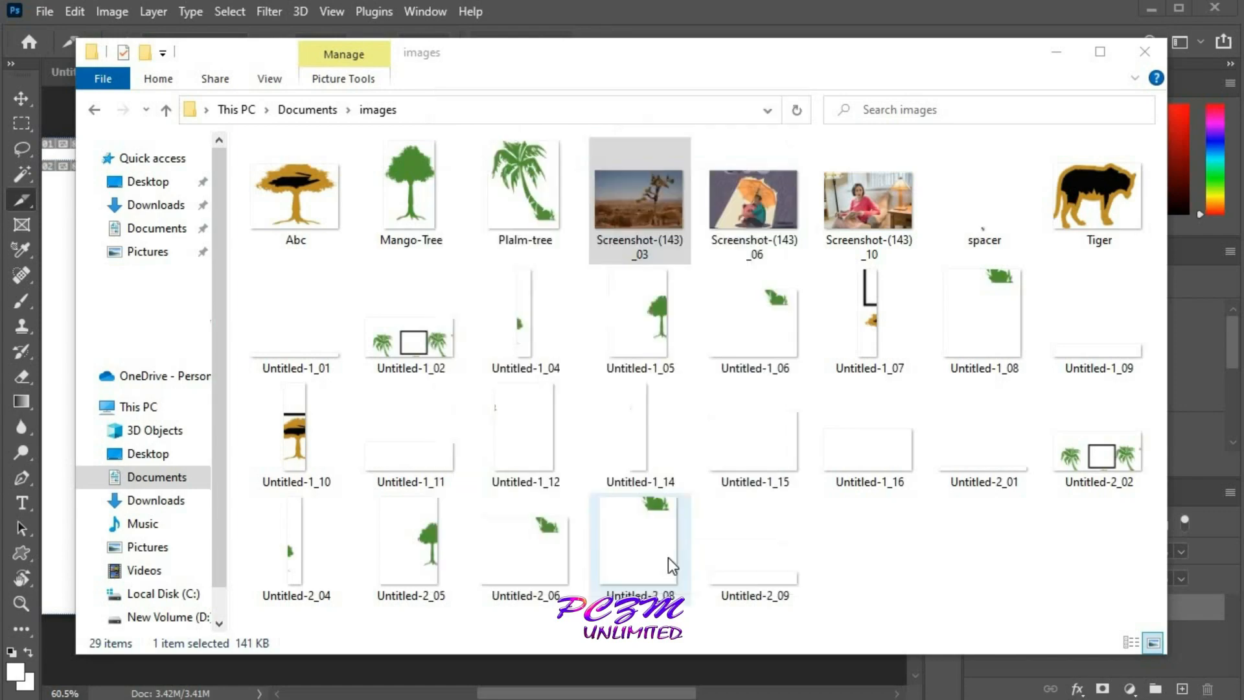
pyautogui.doubleClick(639, 200)
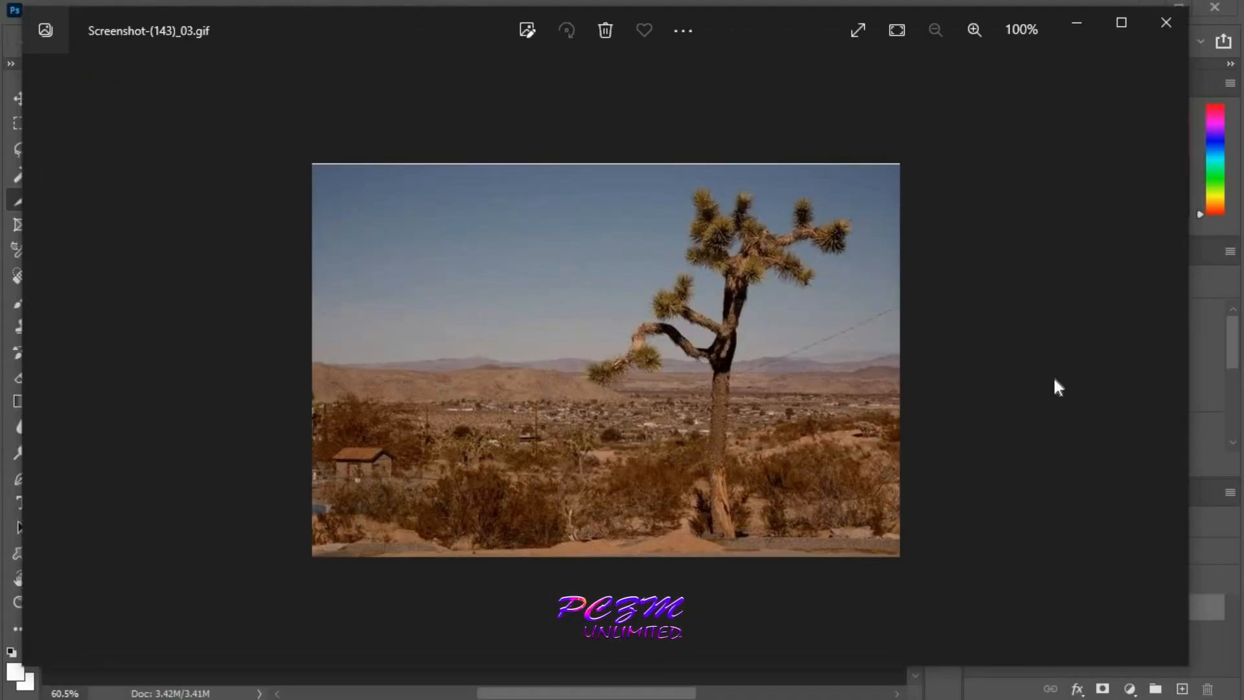
pyautogui.click(1164, 359)
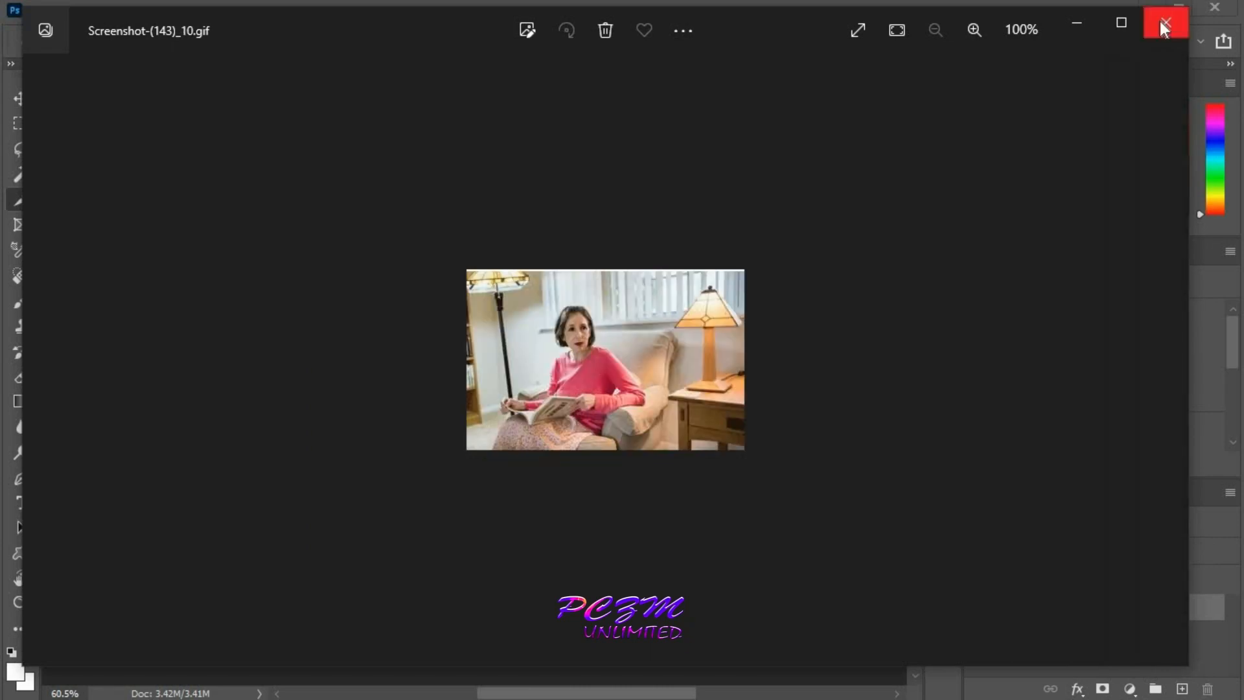
pyautogui.click(1165, 22)
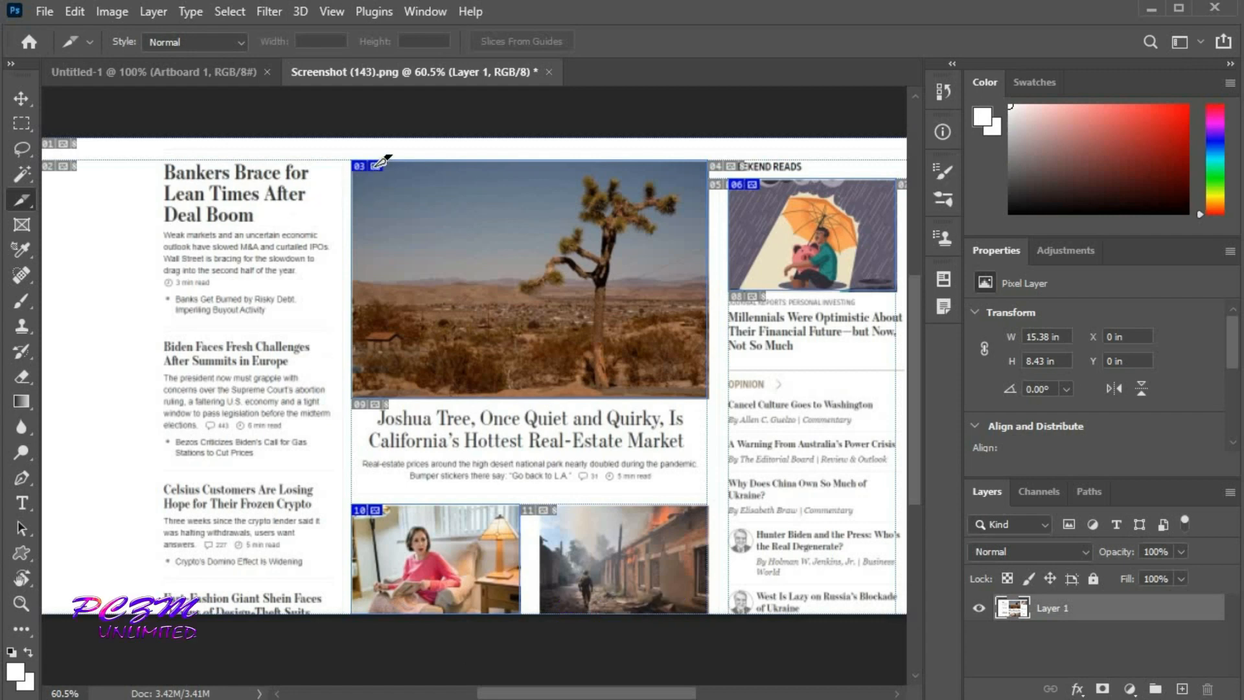
pyautogui.rightClick(373, 163)
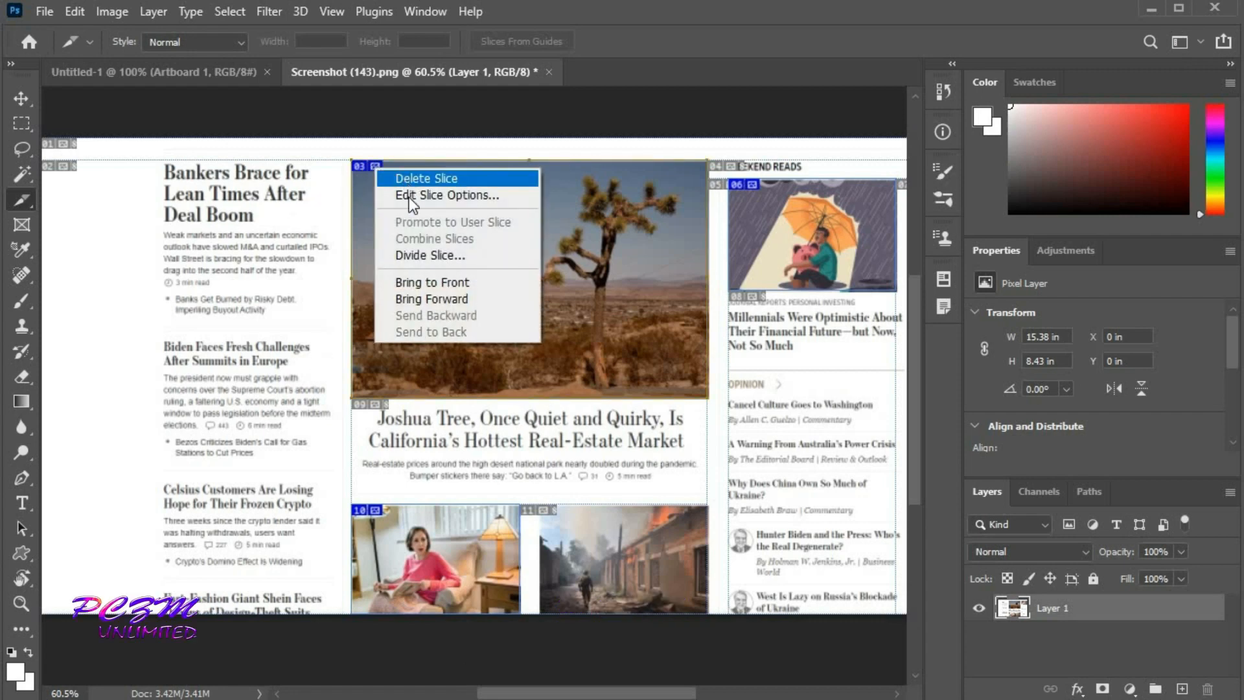
pyautogui.click(446, 196)
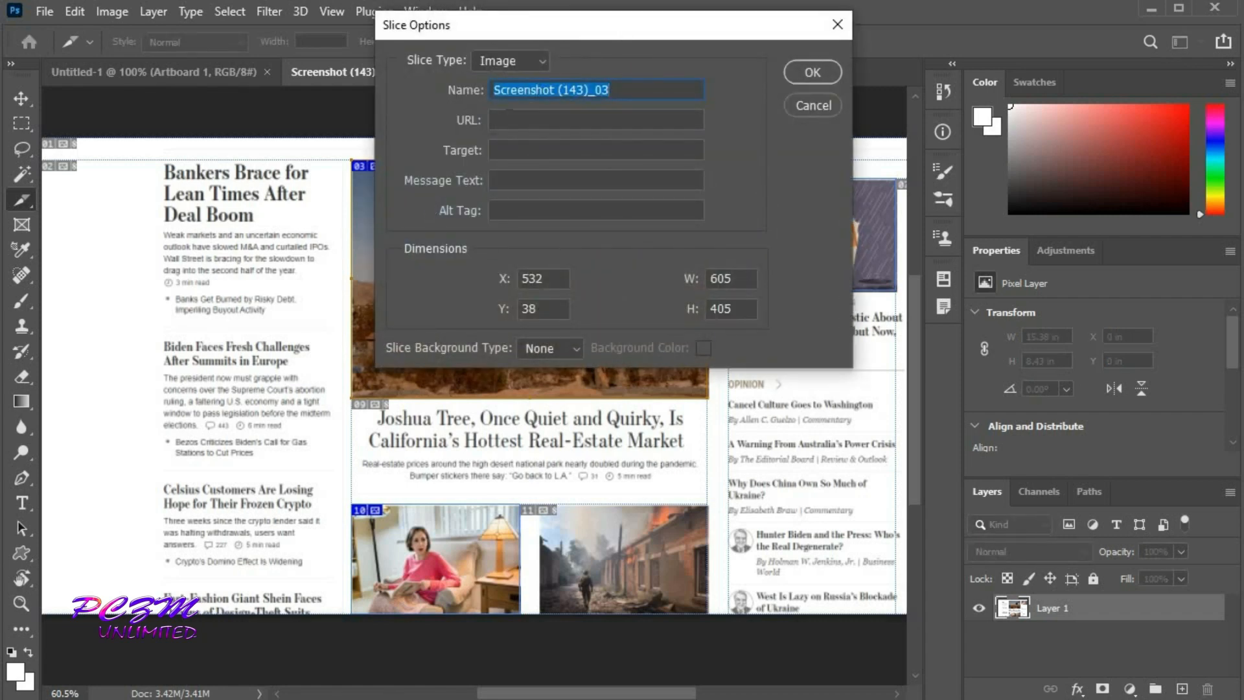
pyautogui.click(595, 119)
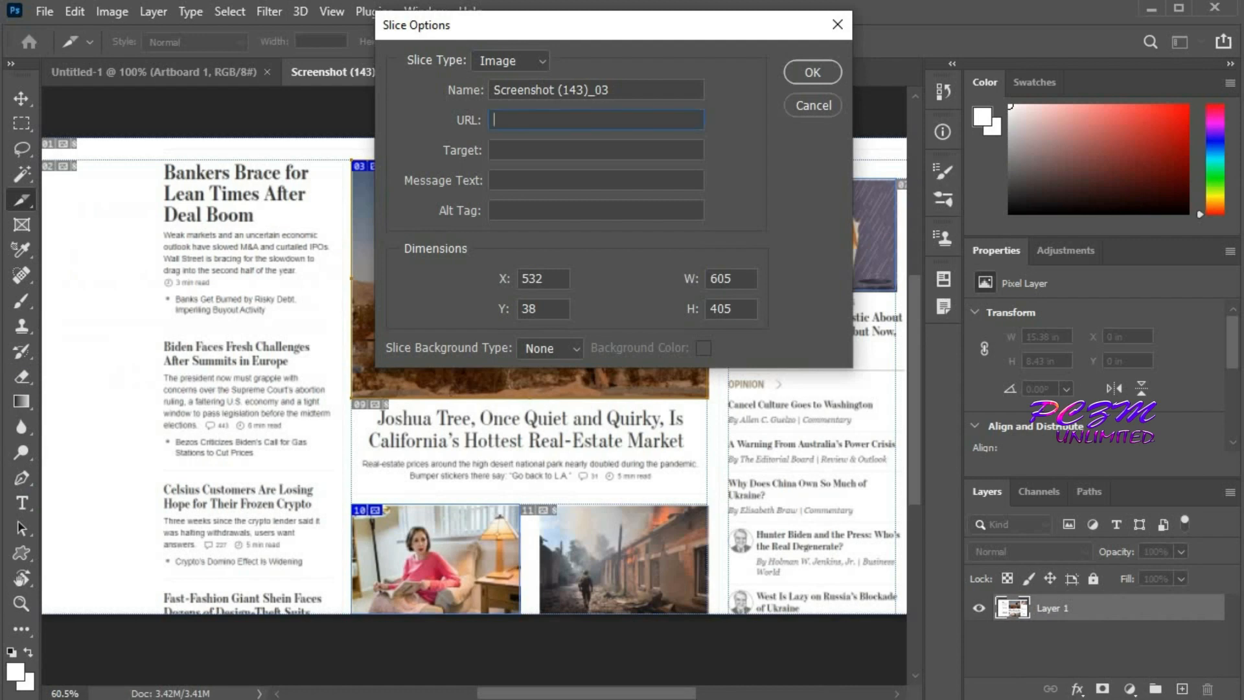
pyautogui.write('ket-11656840601?mod=hp_lead_pos7')
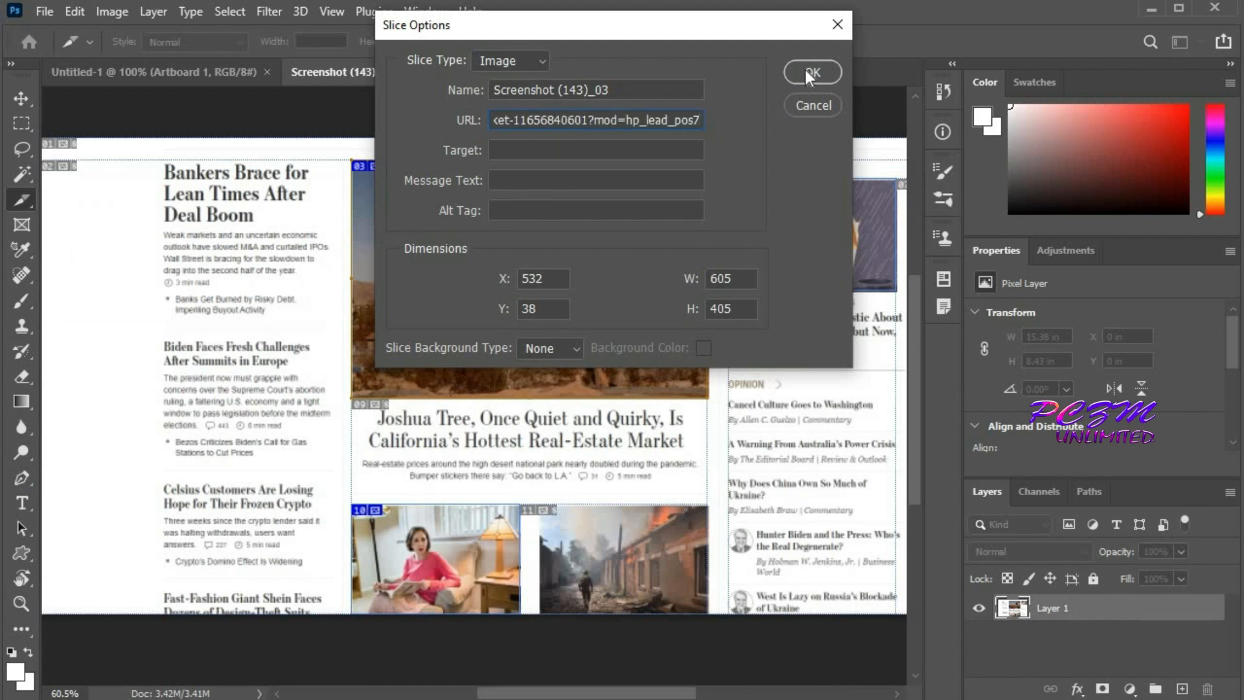
pyautogui.click(812, 73)
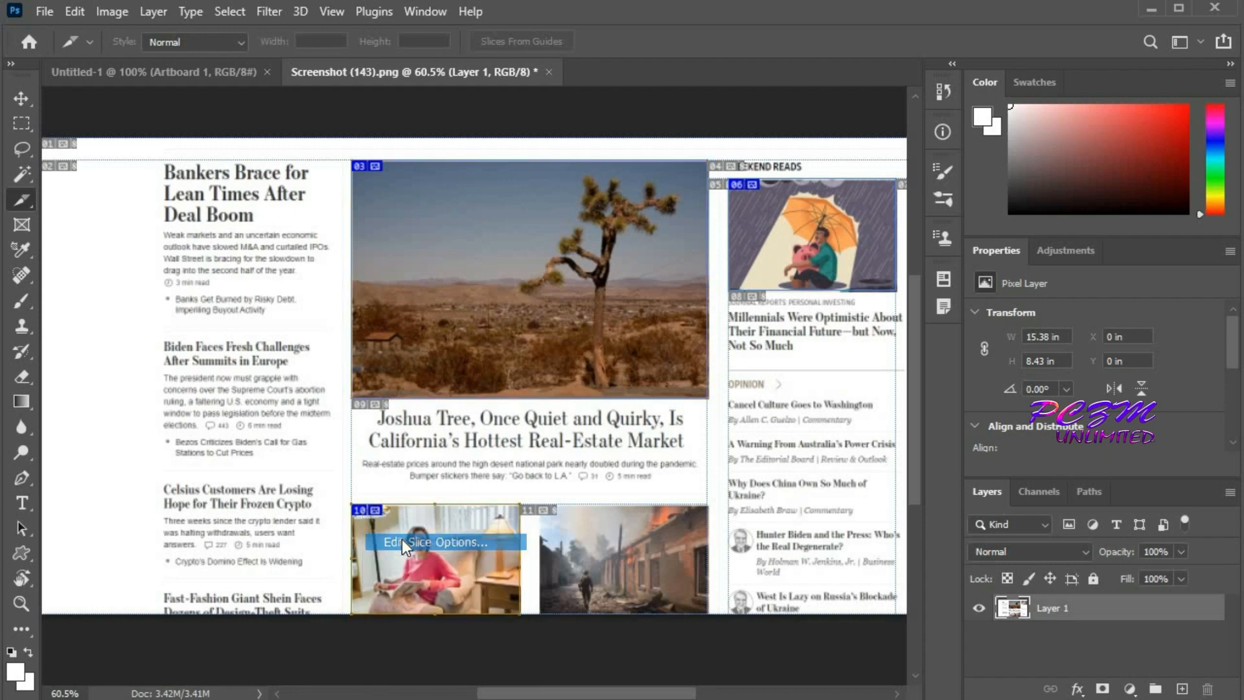
# Step: Link the reading-woman slice to the inflation article and the umbrella slice to the millennials article
pyautogui.click(430, 541)
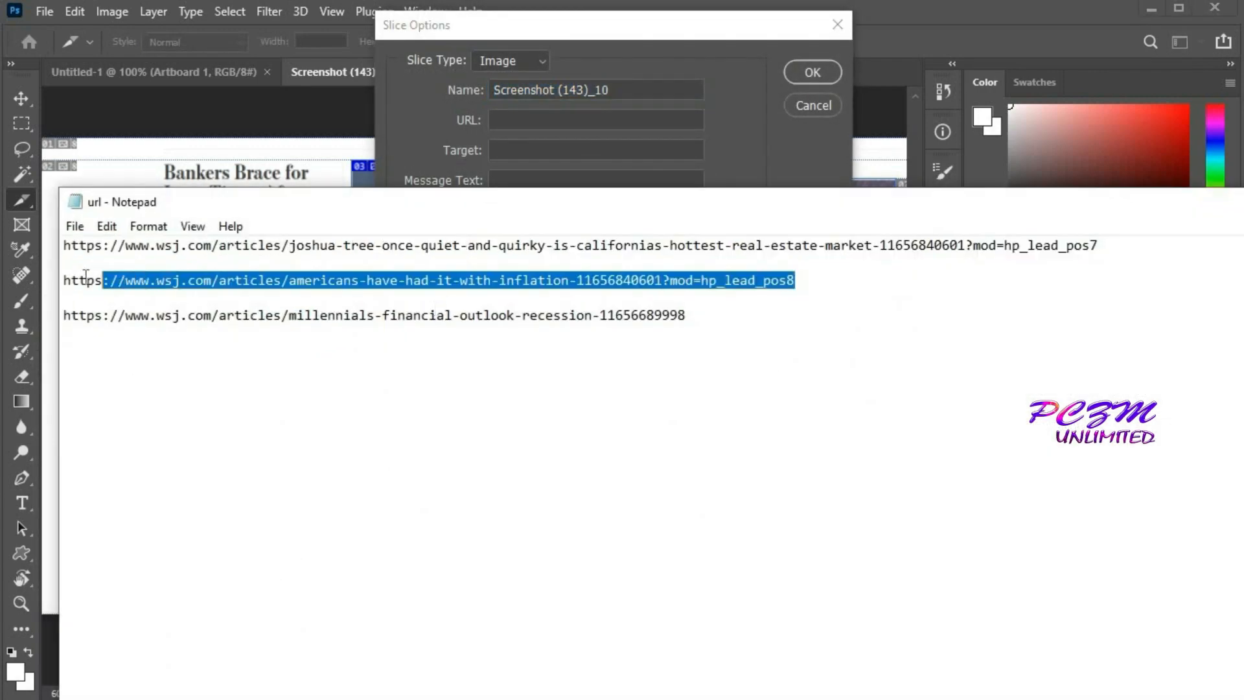
pyautogui.click(79, 280)
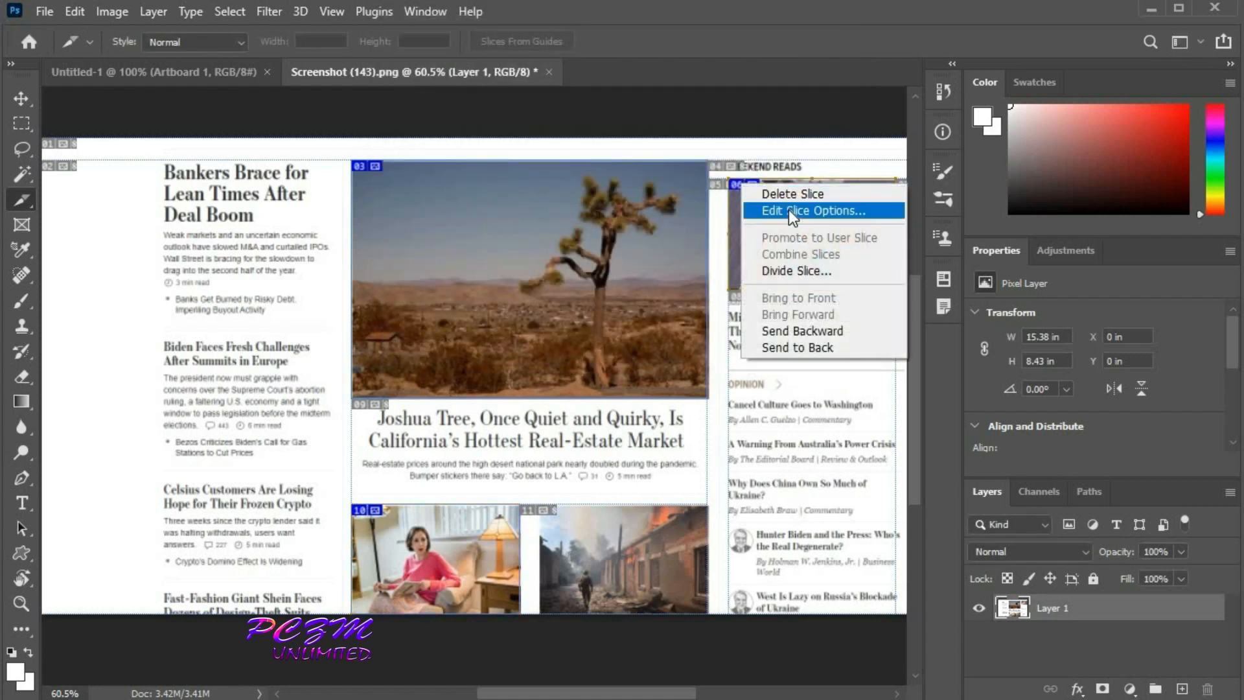
pyautogui.click(811, 210)
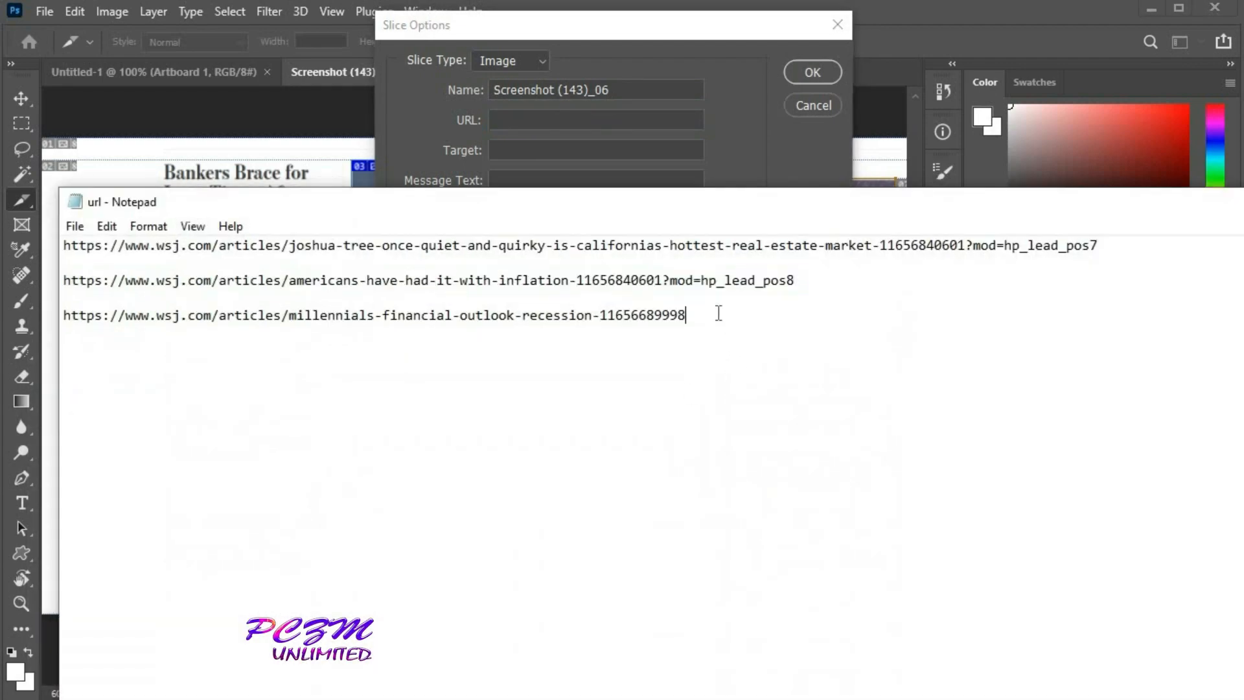
pyautogui.tripleClick(374, 314)
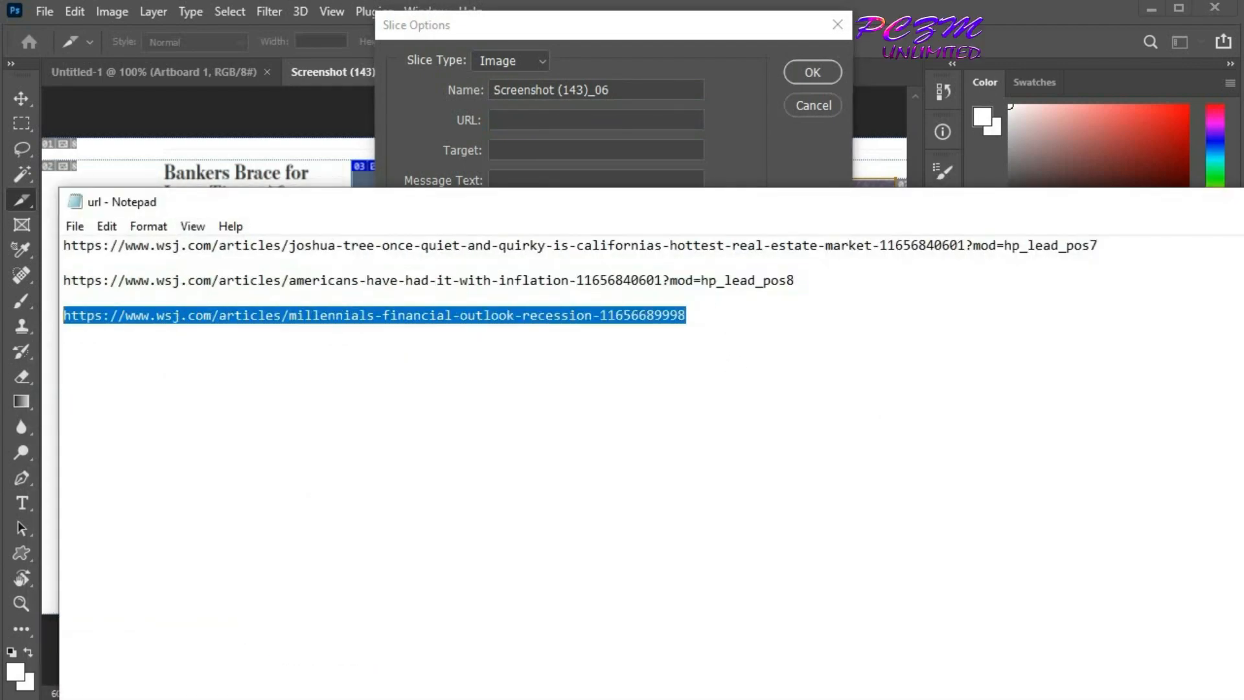
pyautogui.click(595, 119)
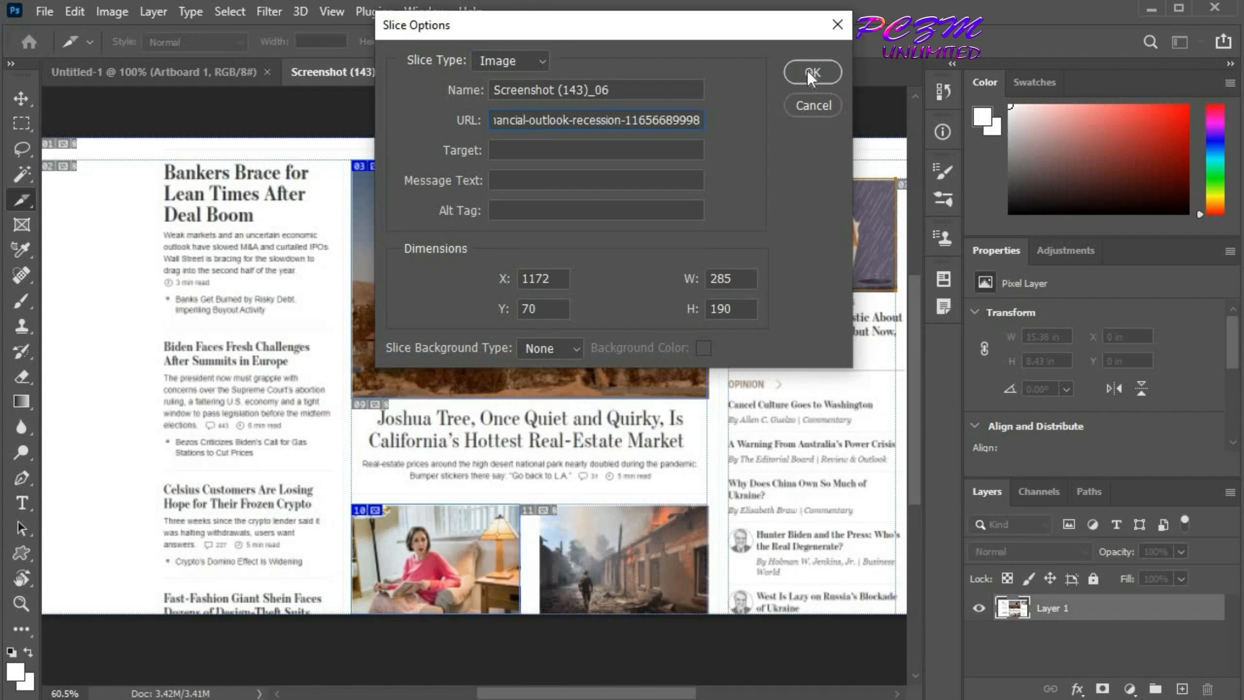
pyautogui.click(810, 73)
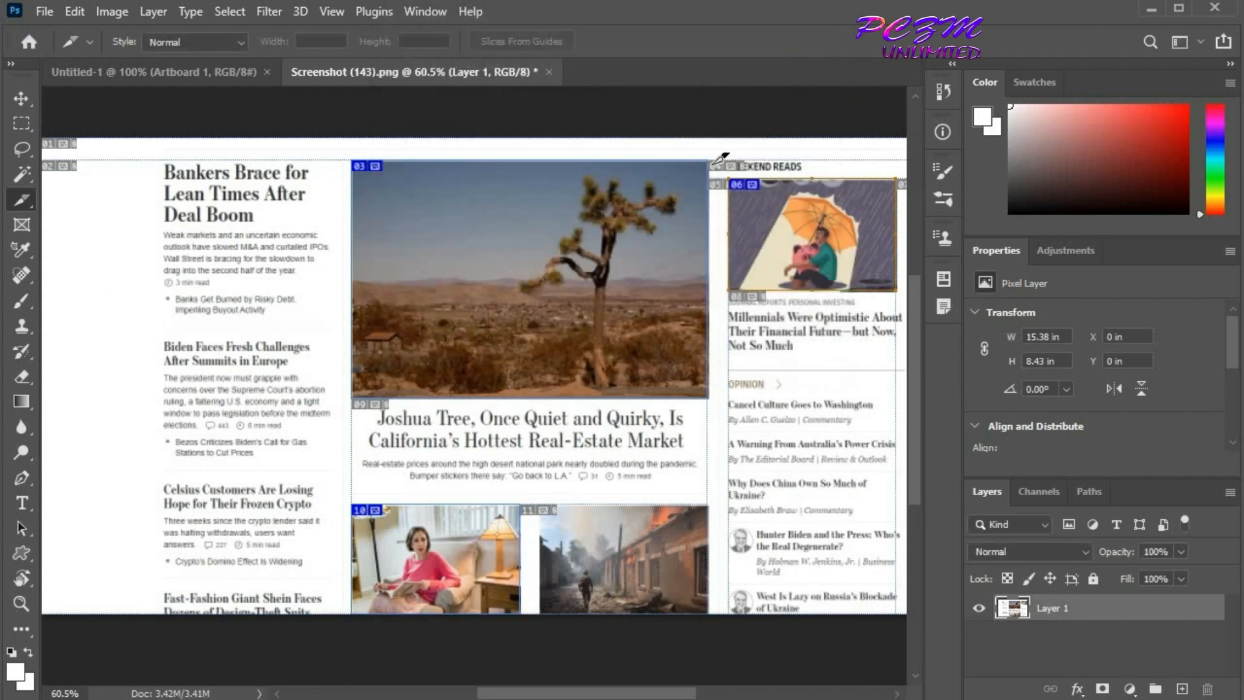
# Step: Save for Web as HTML and Images with XHTML settings for All Slices into Documents
pyautogui.click(44, 12)
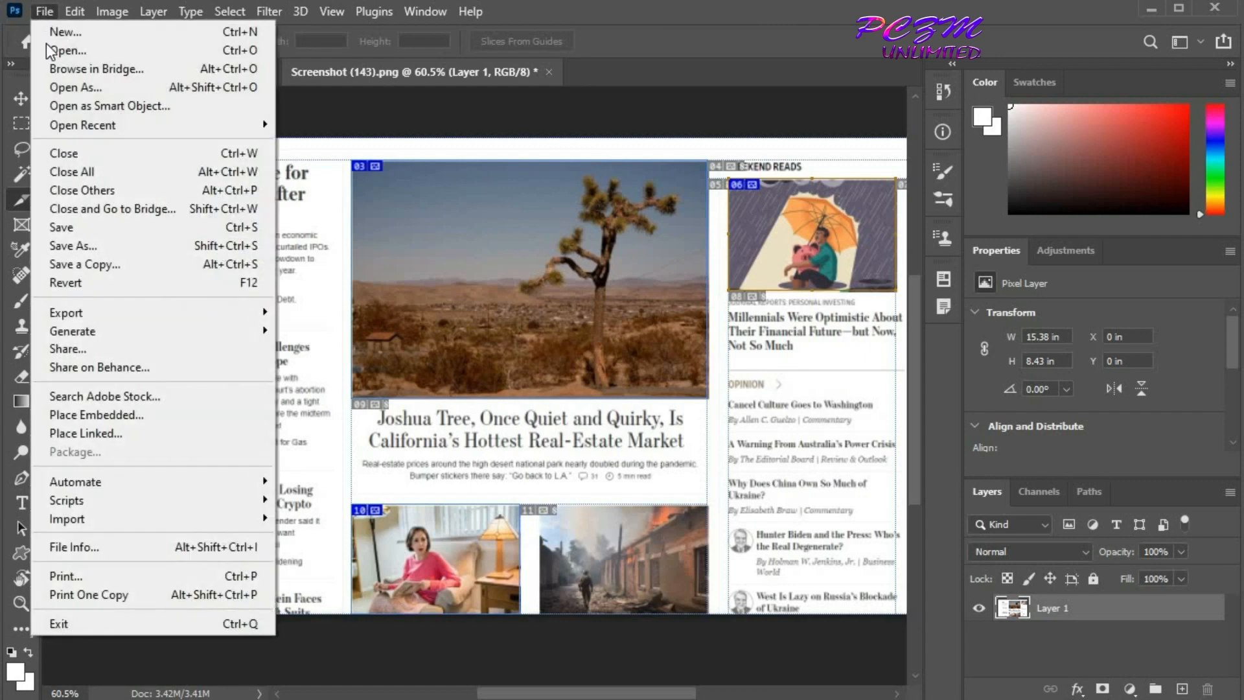
pyautogui.click(66, 313)
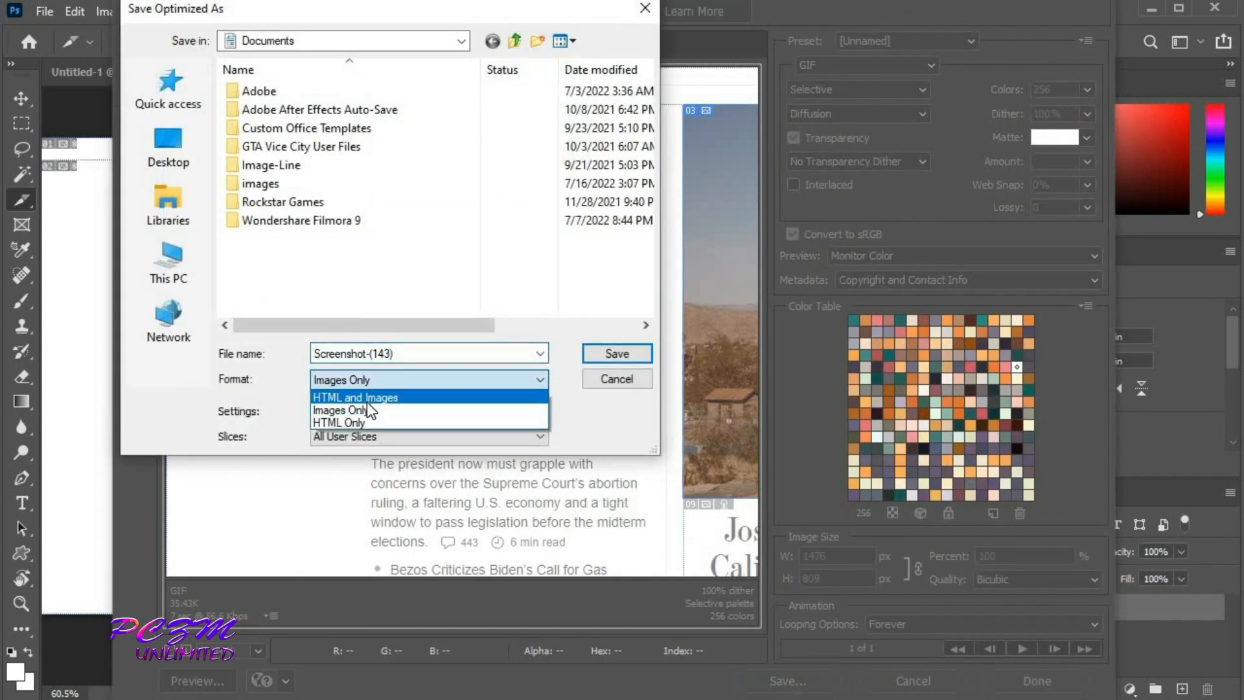
pyautogui.click(355, 397)
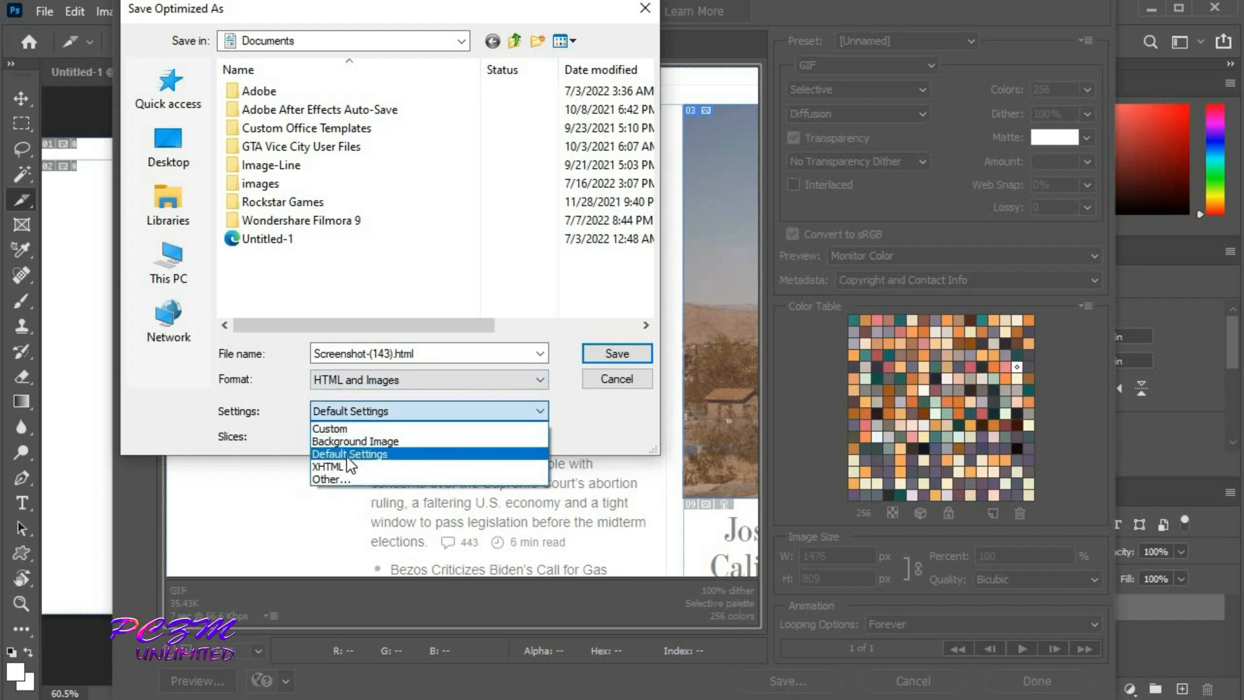
pyautogui.click(328, 466)
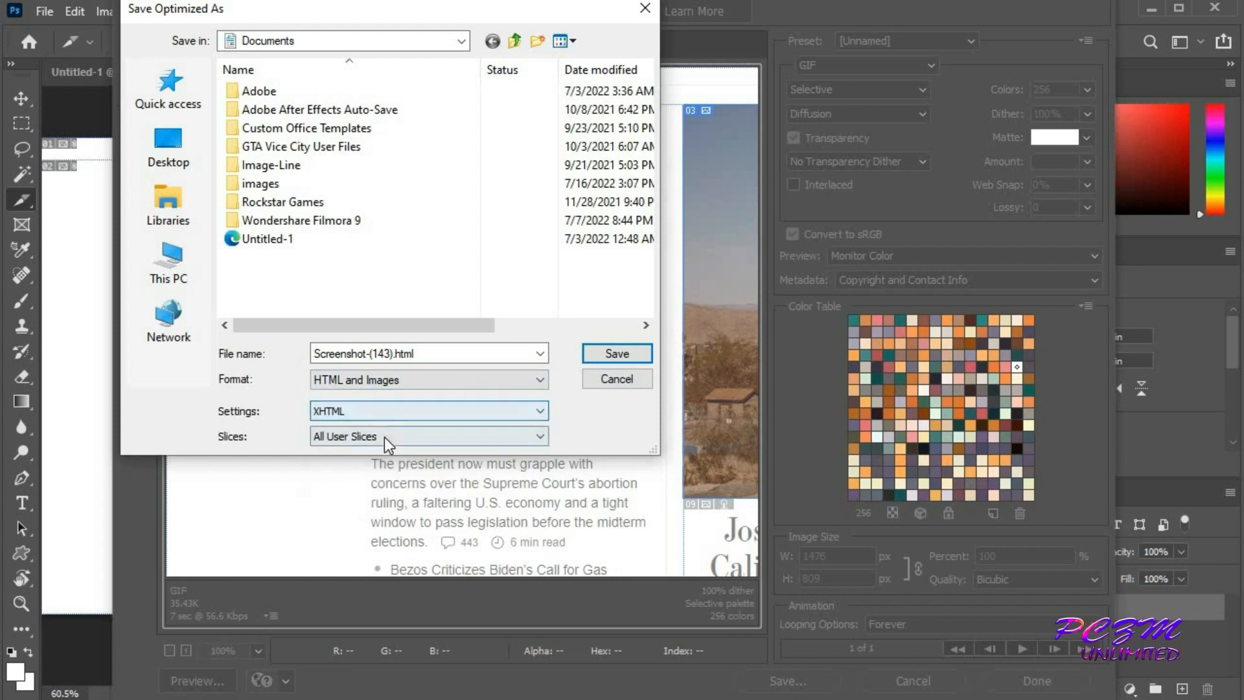
pyautogui.click(429, 435)
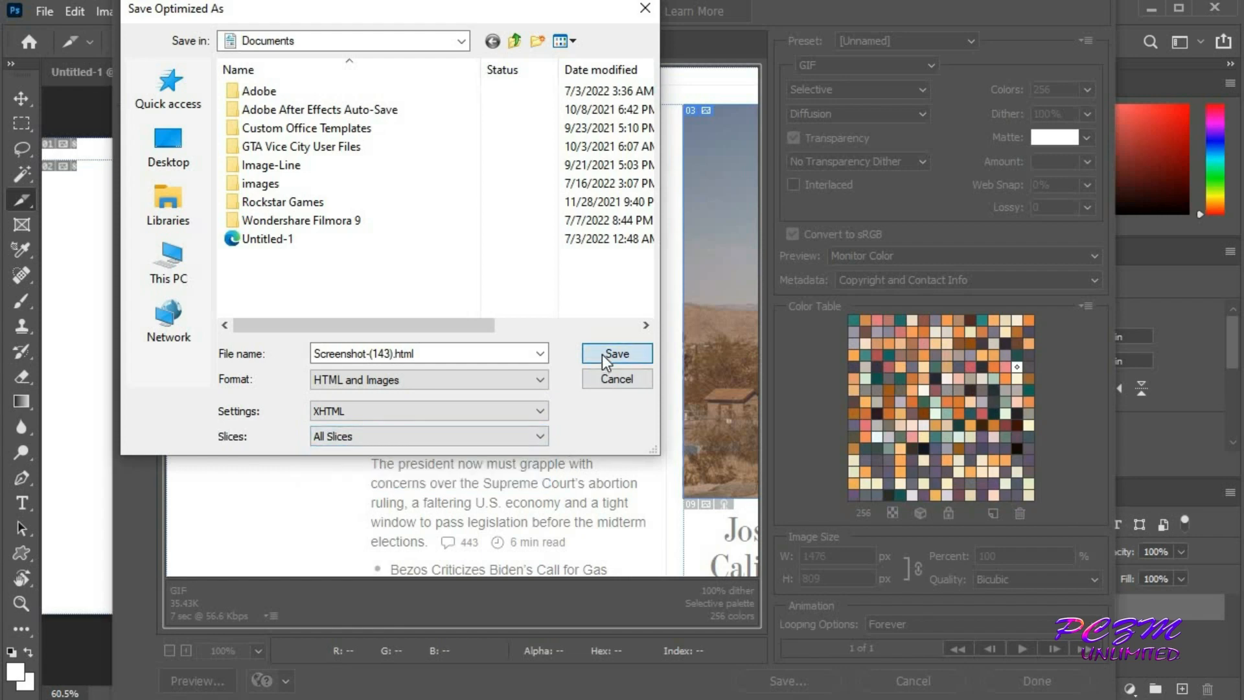
pyautogui.click(617, 352)
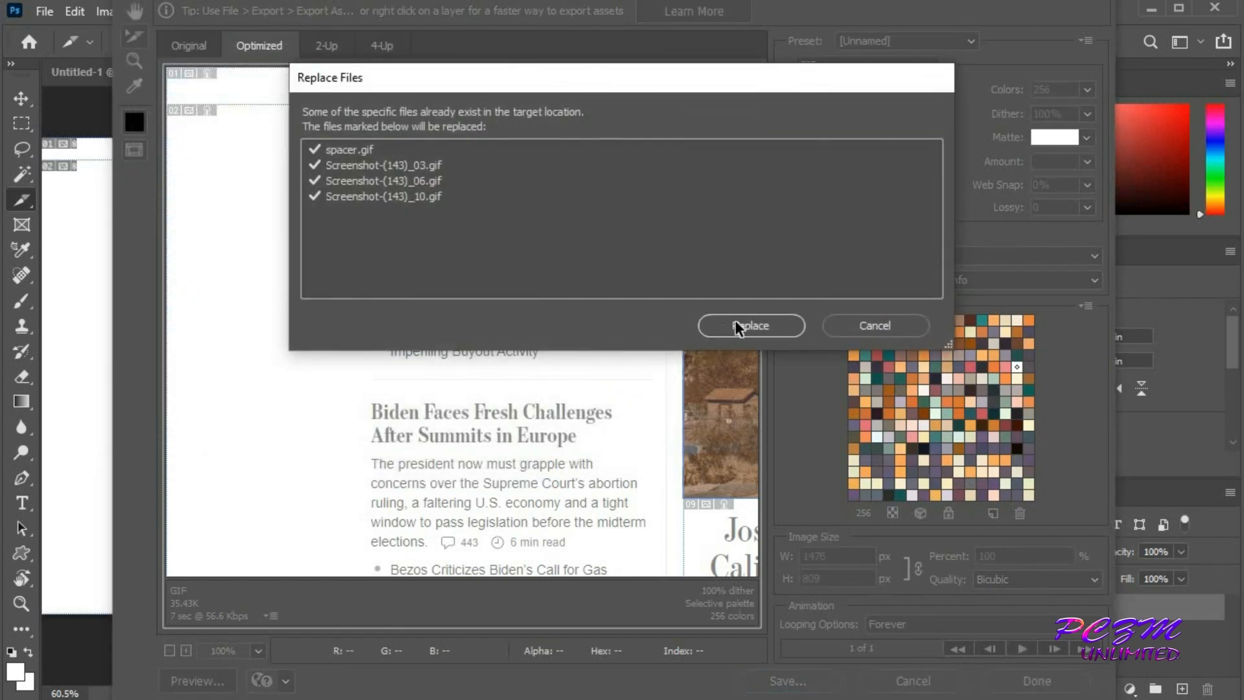
# Step: Replace the previously exported slice images
pyautogui.click(749, 325)
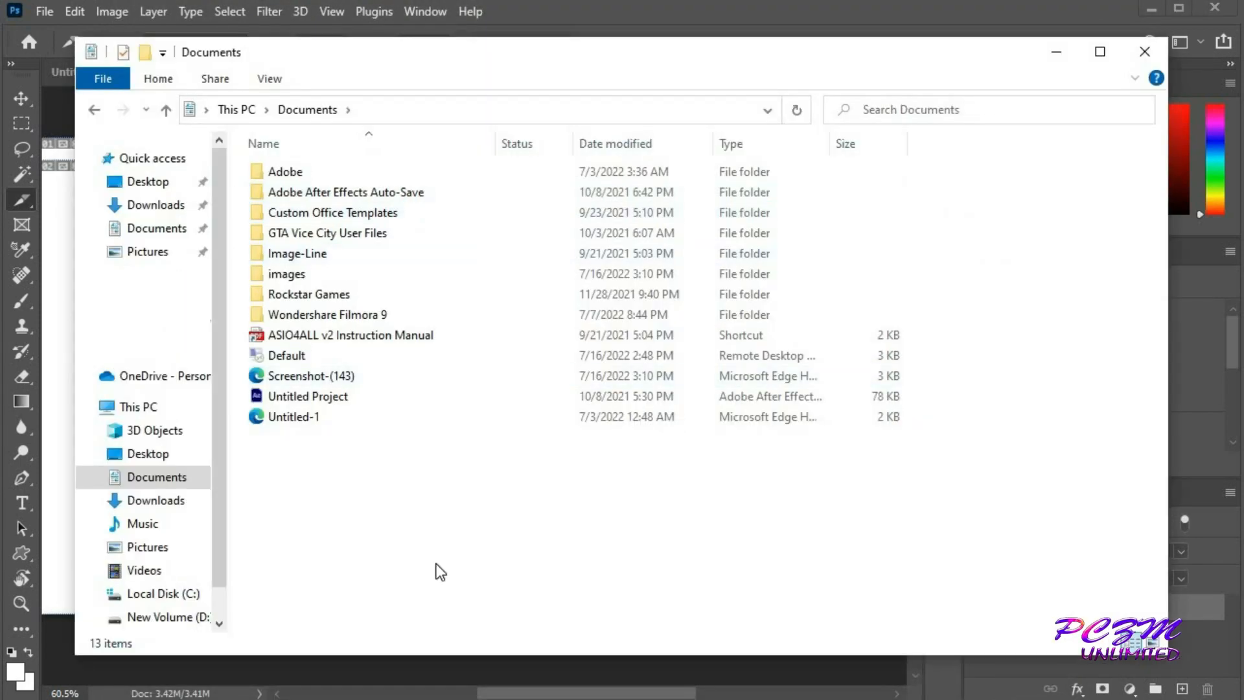
pyautogui.moveTo(332, 416)
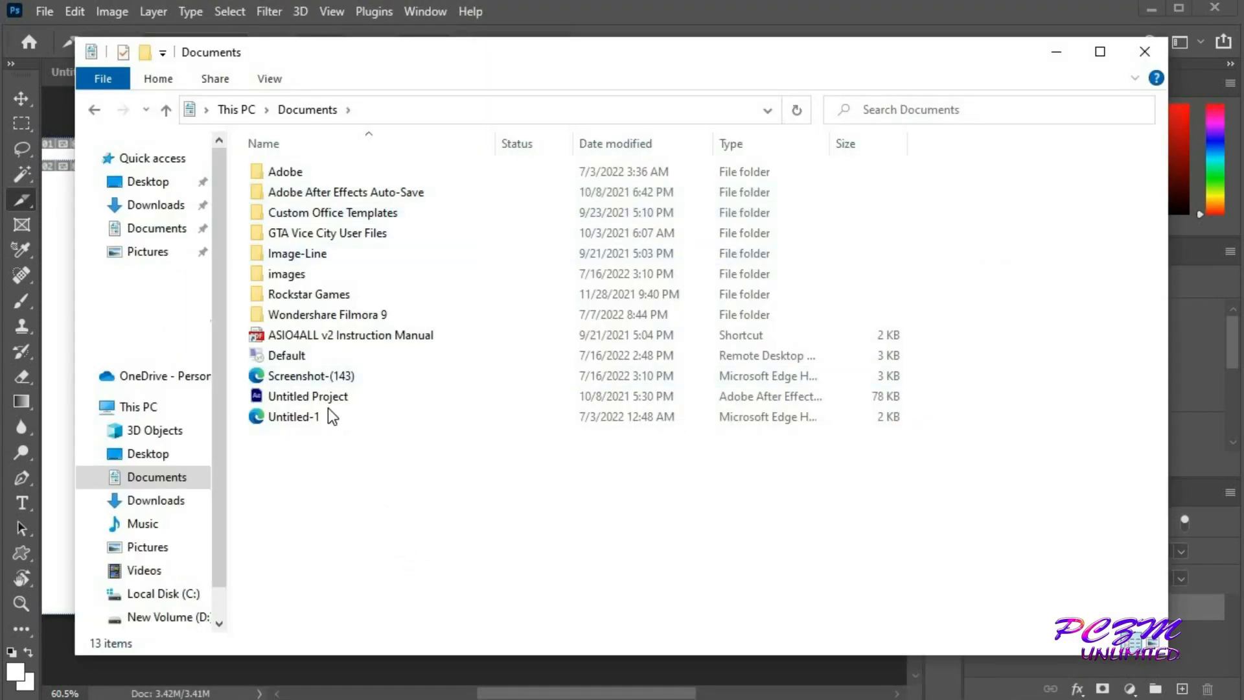
pyautogui.moveTo(274, 379)
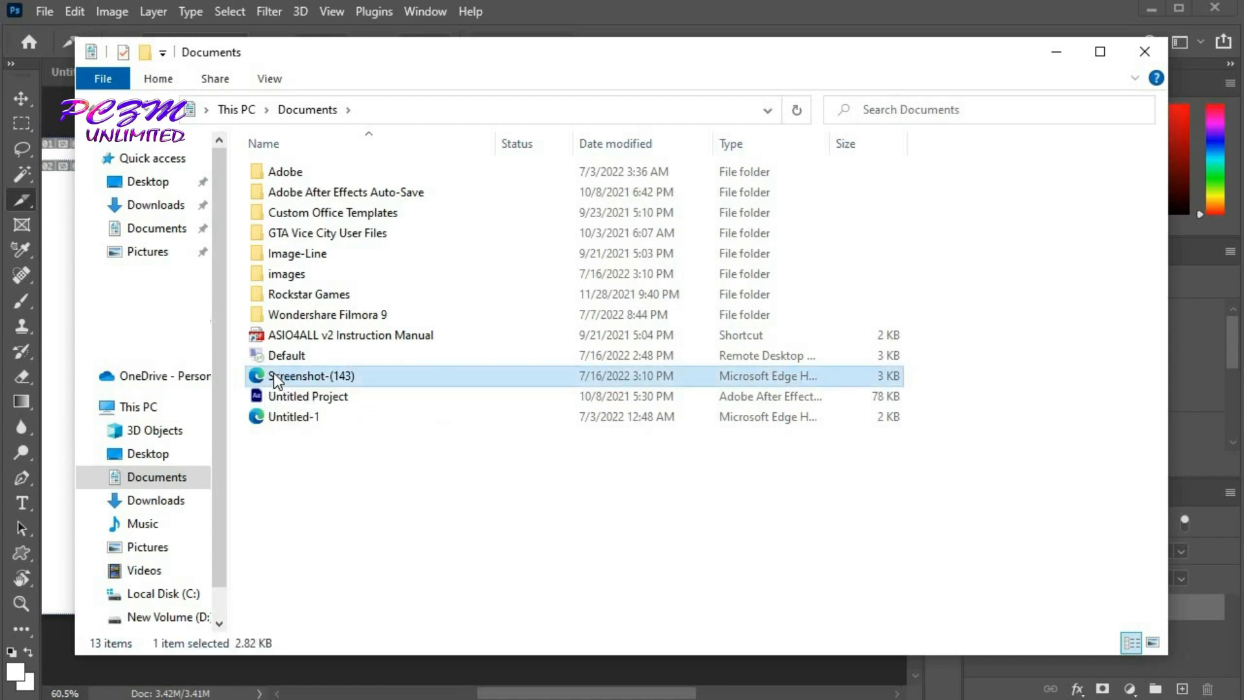
# Step: Open Screenshot-(143).html in Edge and follow the Joshua Tree photo to its WSJ article
pyautogui.doubleClick(311, 376)
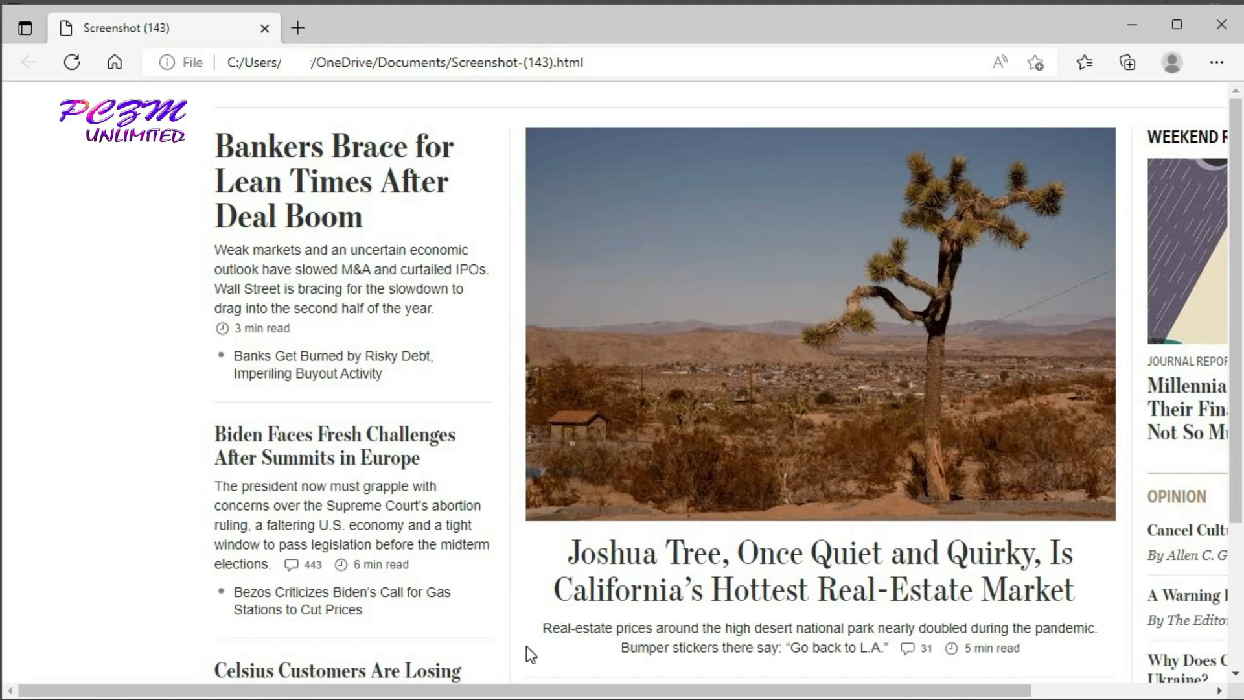
pyautogui.moveTo(502, 218)
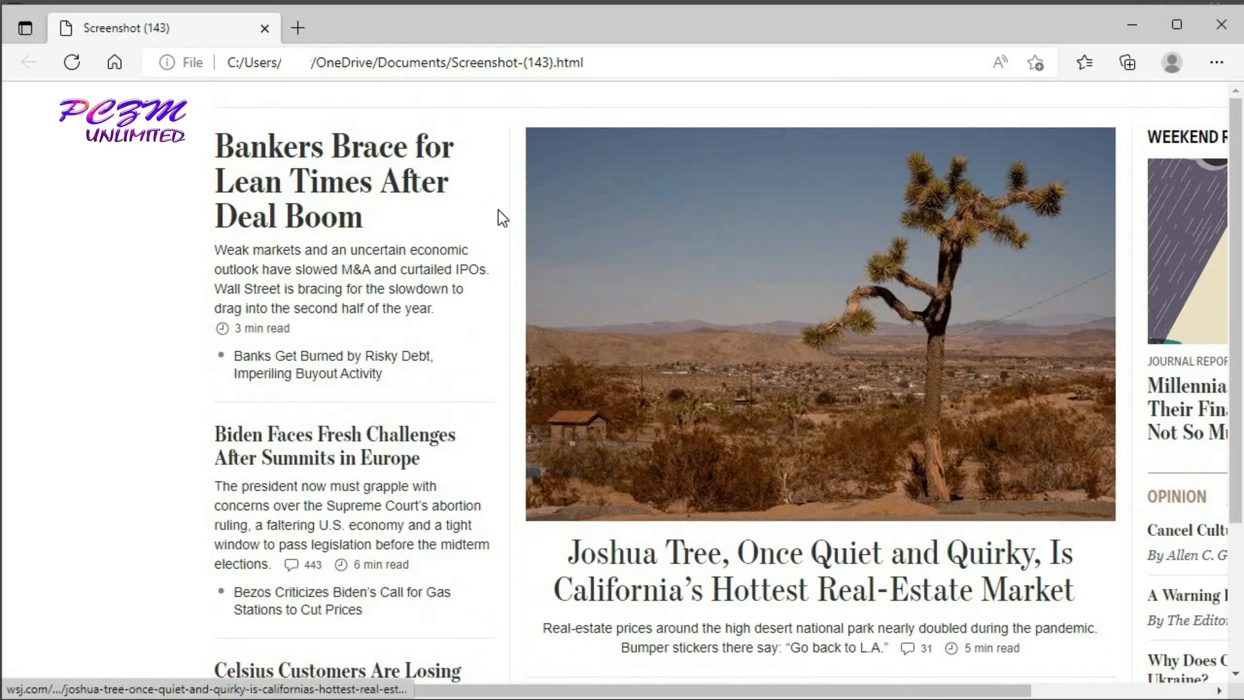
pyautogui.click(818, 572)
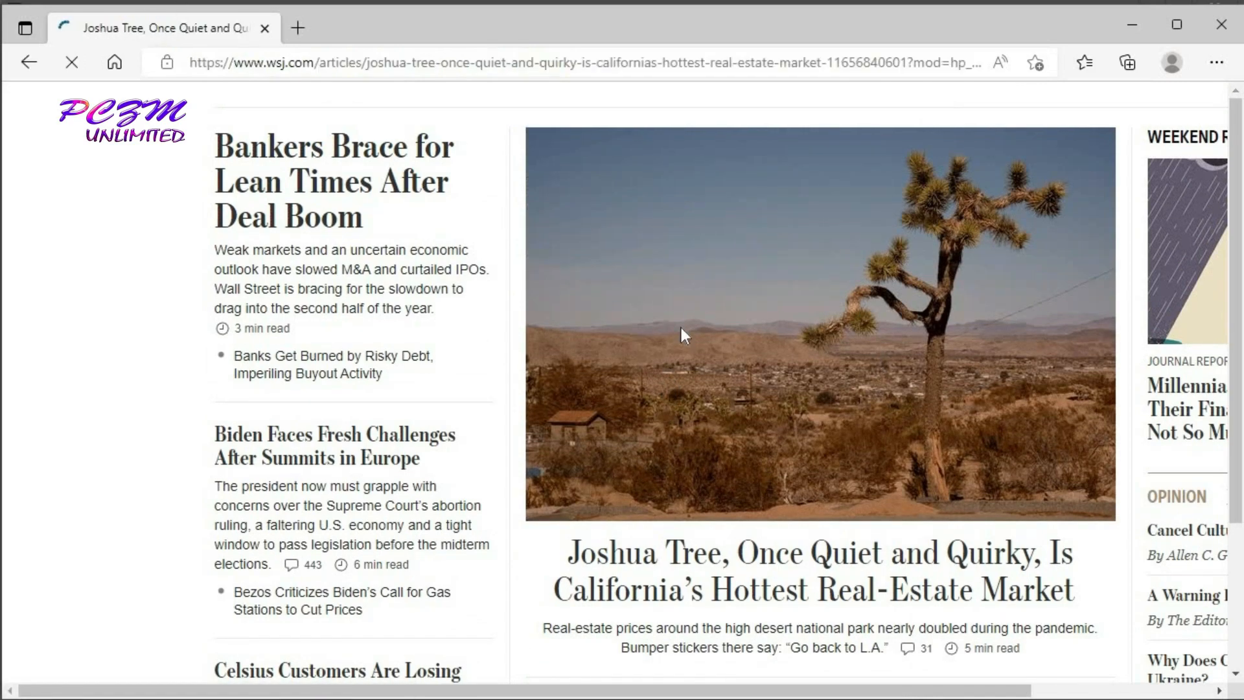
pyautogui.scroll(-3)
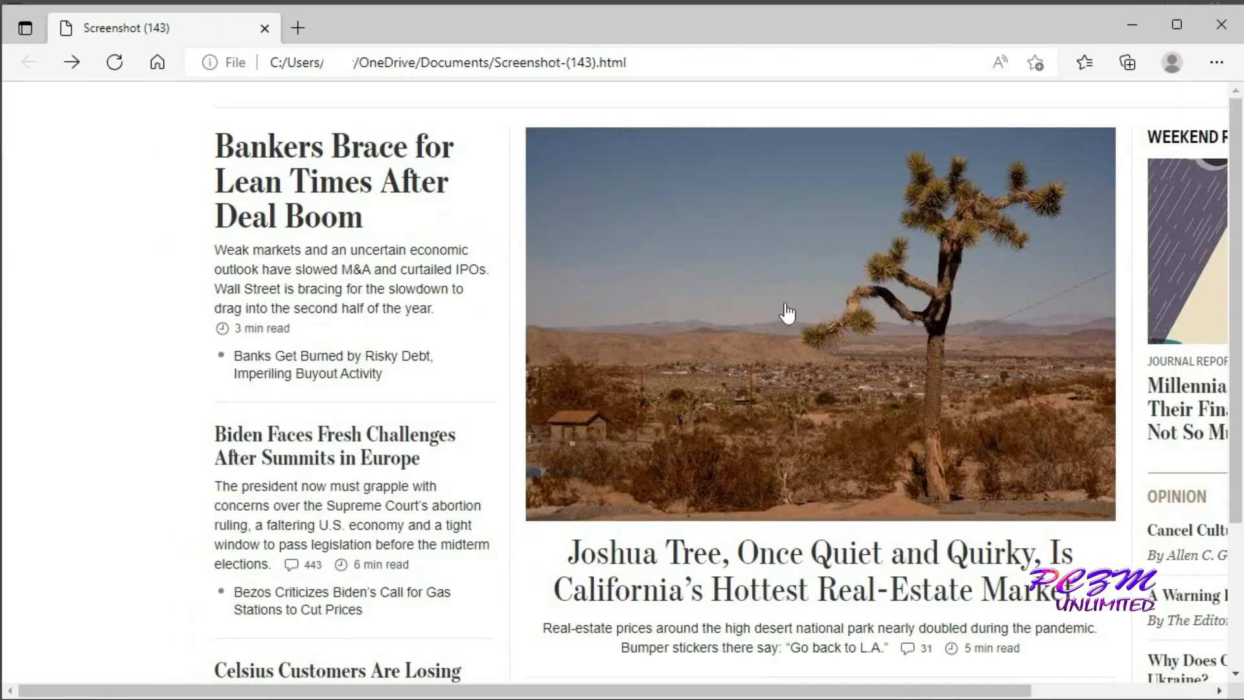
pyautogui.scroll(-3)
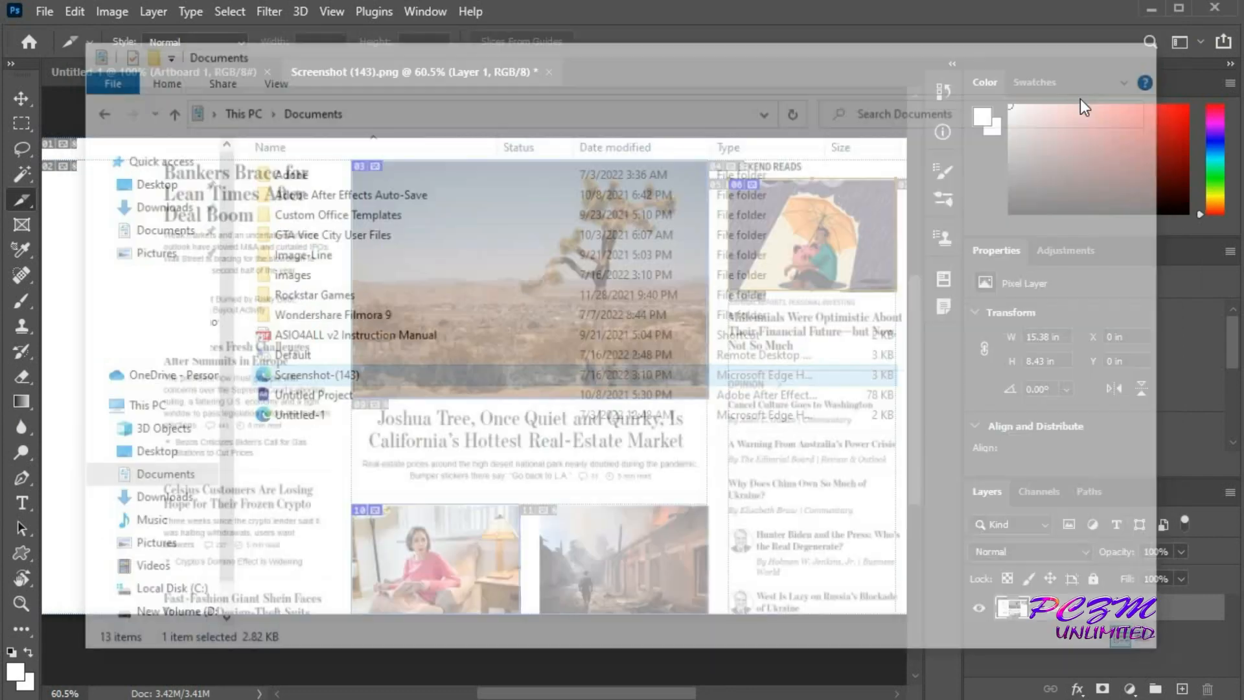
# Step: Divide the Joshua Tree slice horizontally into 2 evenly spaced slices
pyautogui.rightClick(373, 171)
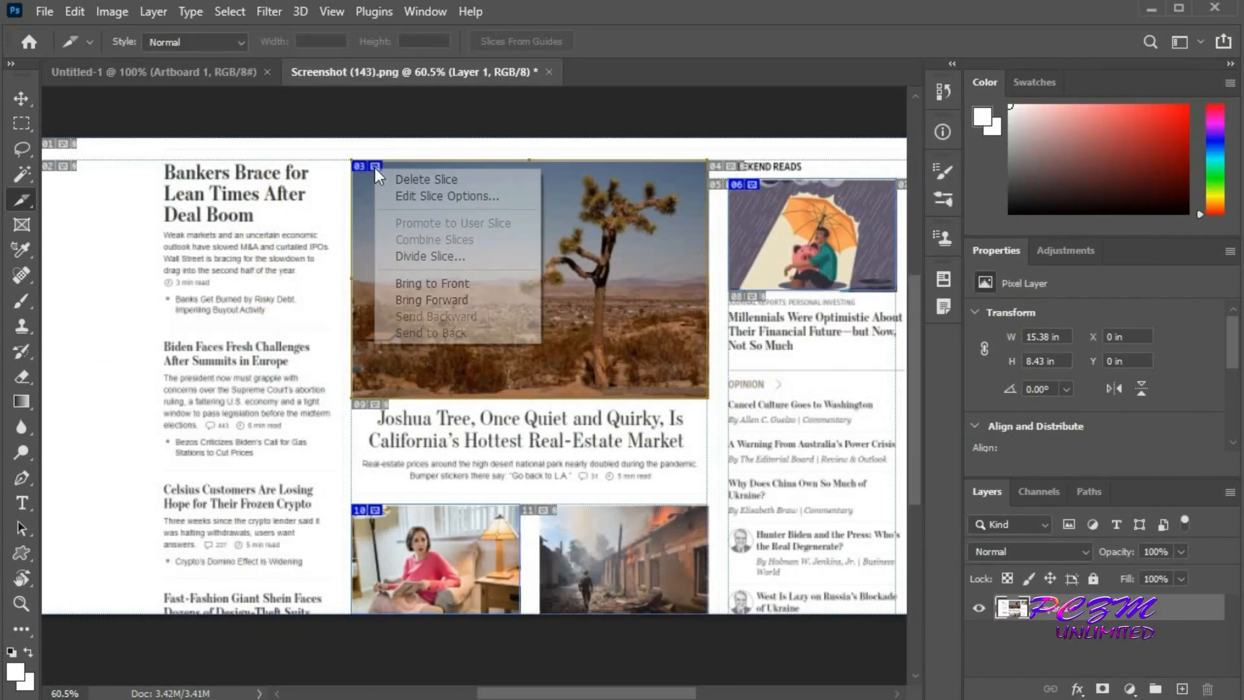
pyautogui.moveTo(420, 256)
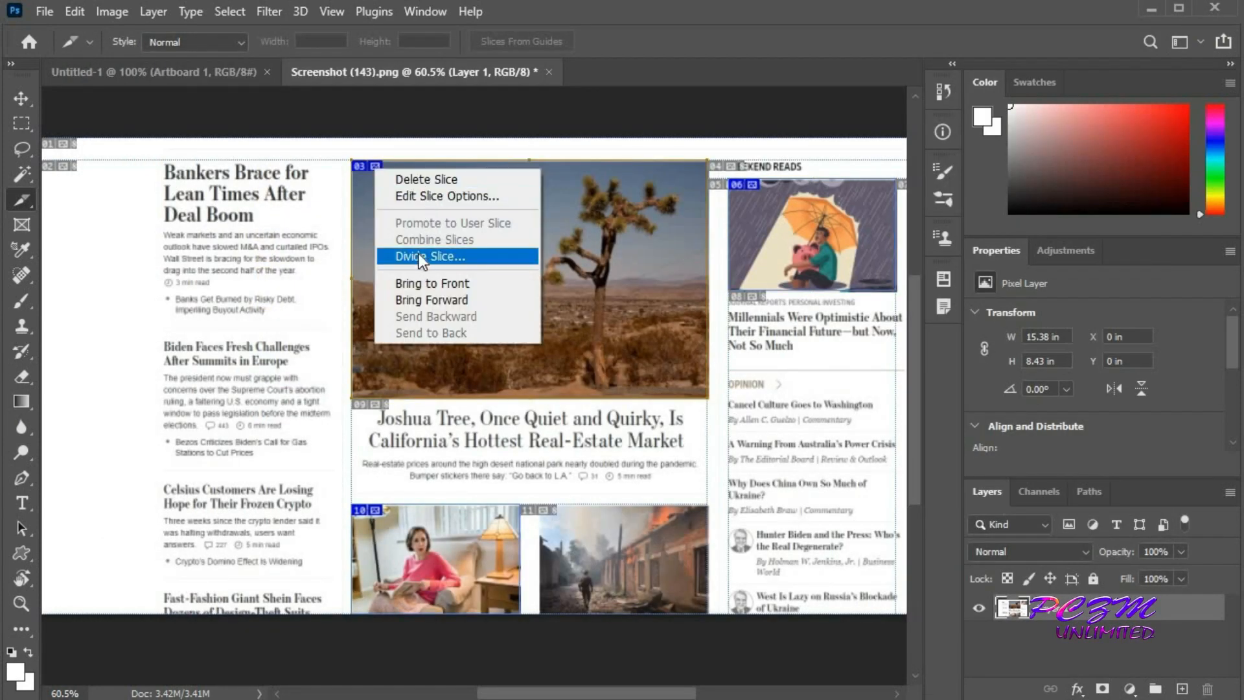
pyautogui.click(430, 255)
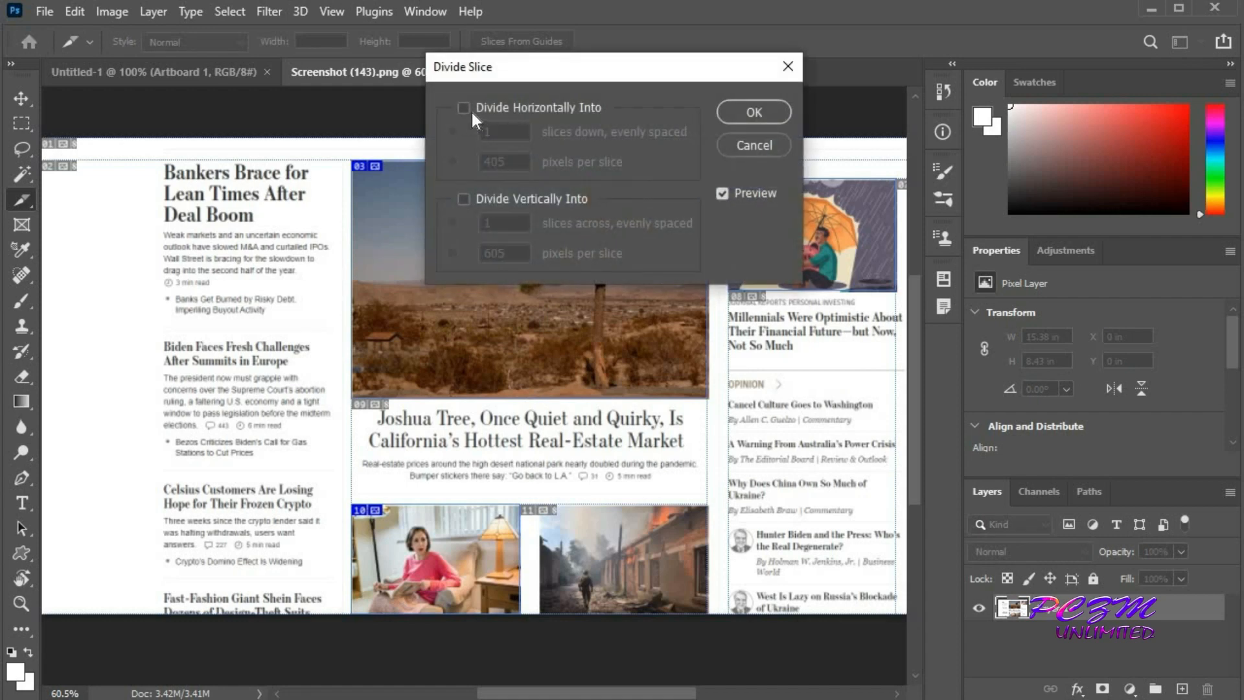
pyautogui.click(464, 108)
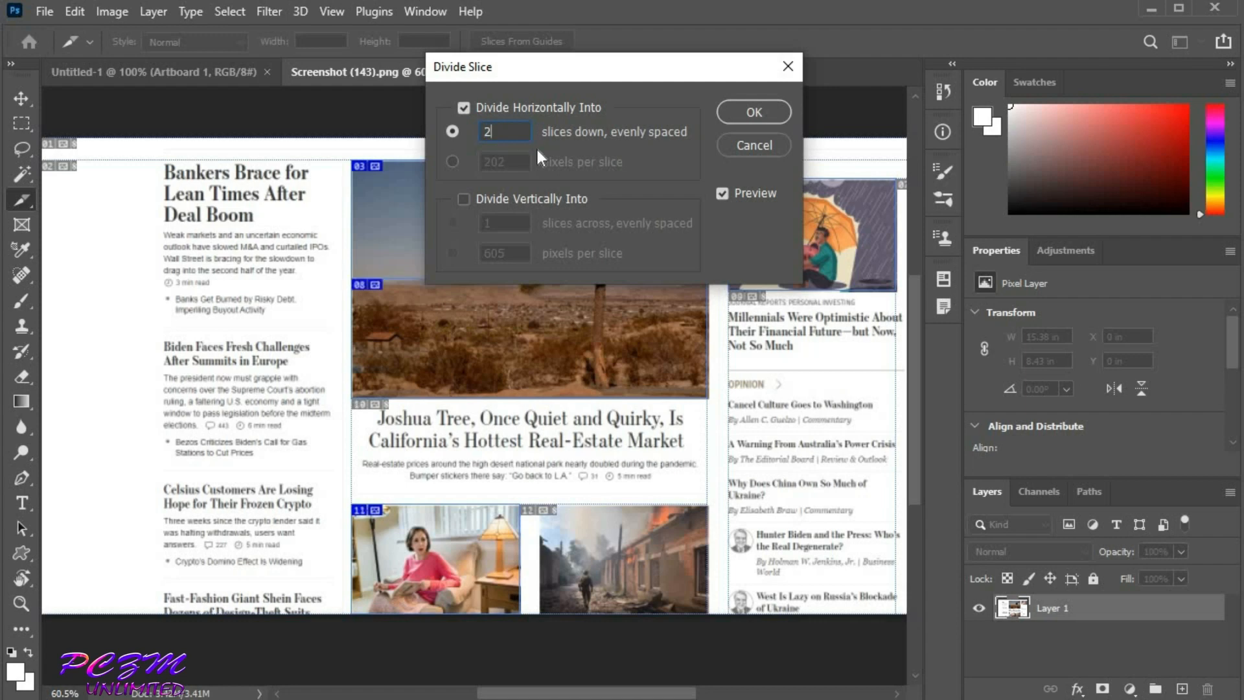
pyautogui.click(751, 111)
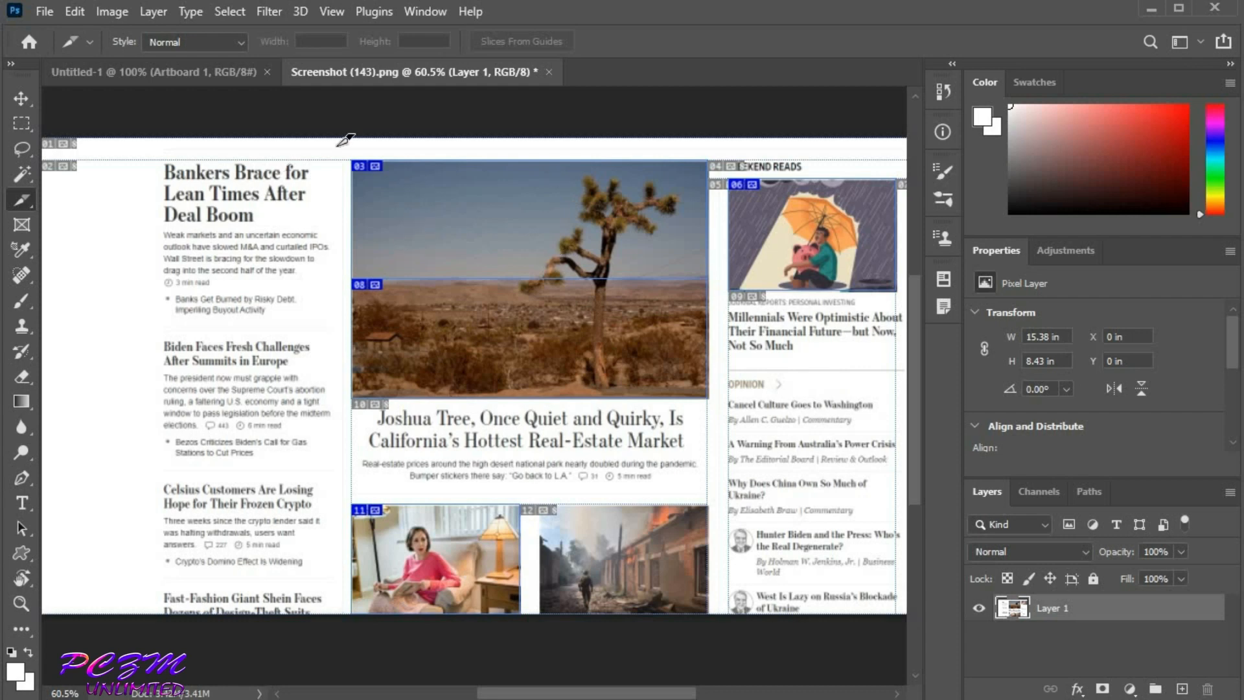
pyautogui.moveTo(583, 345)
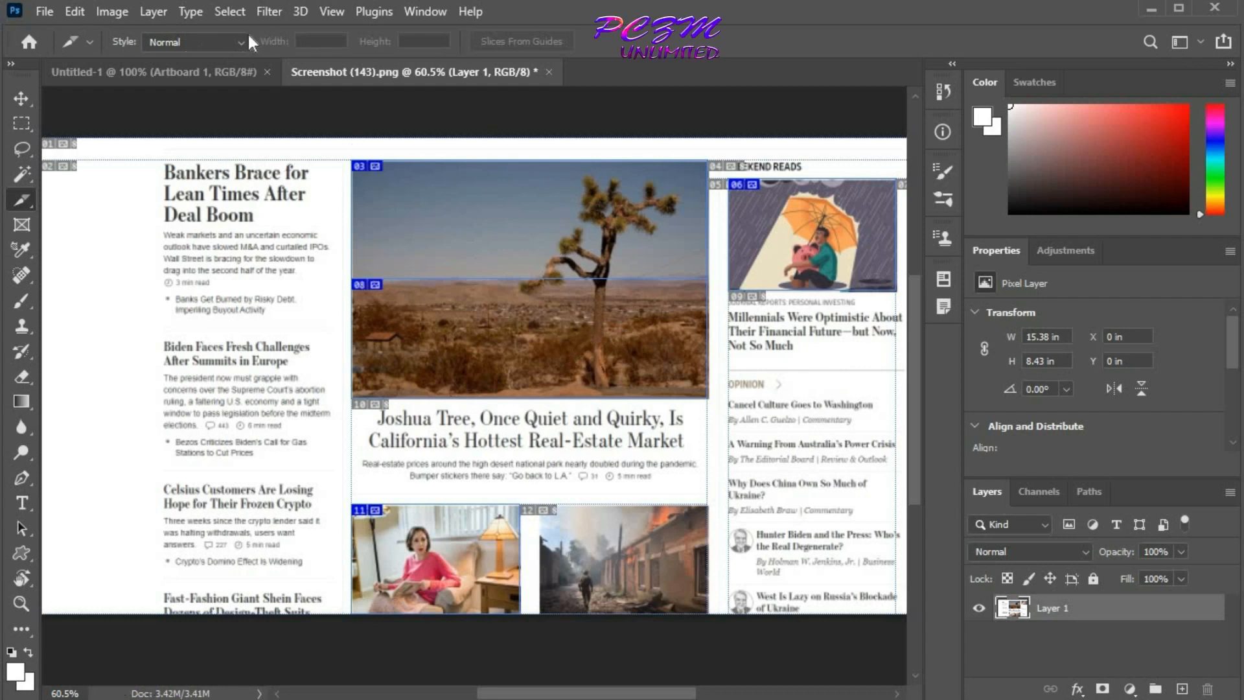
# Step: Set the slice style to Fixed Aspect Ratio and start entering width 4
pyautogui.click(194, 42)
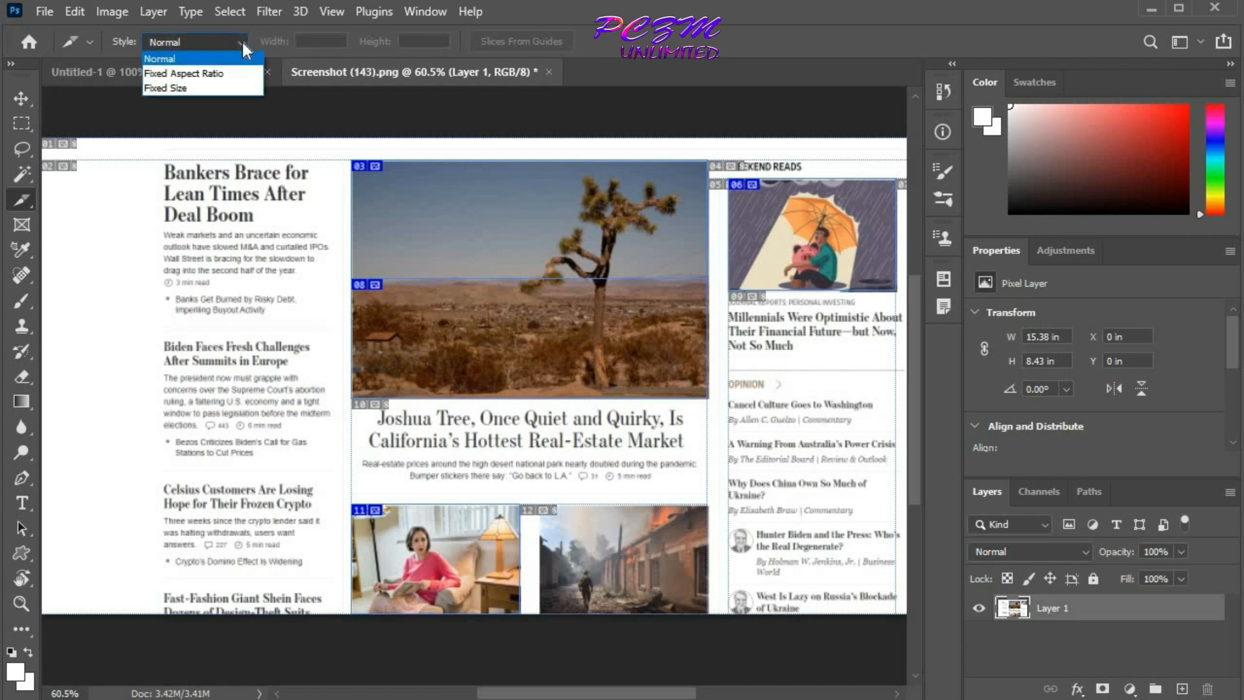
pyautogui.moveTo(183, 72)
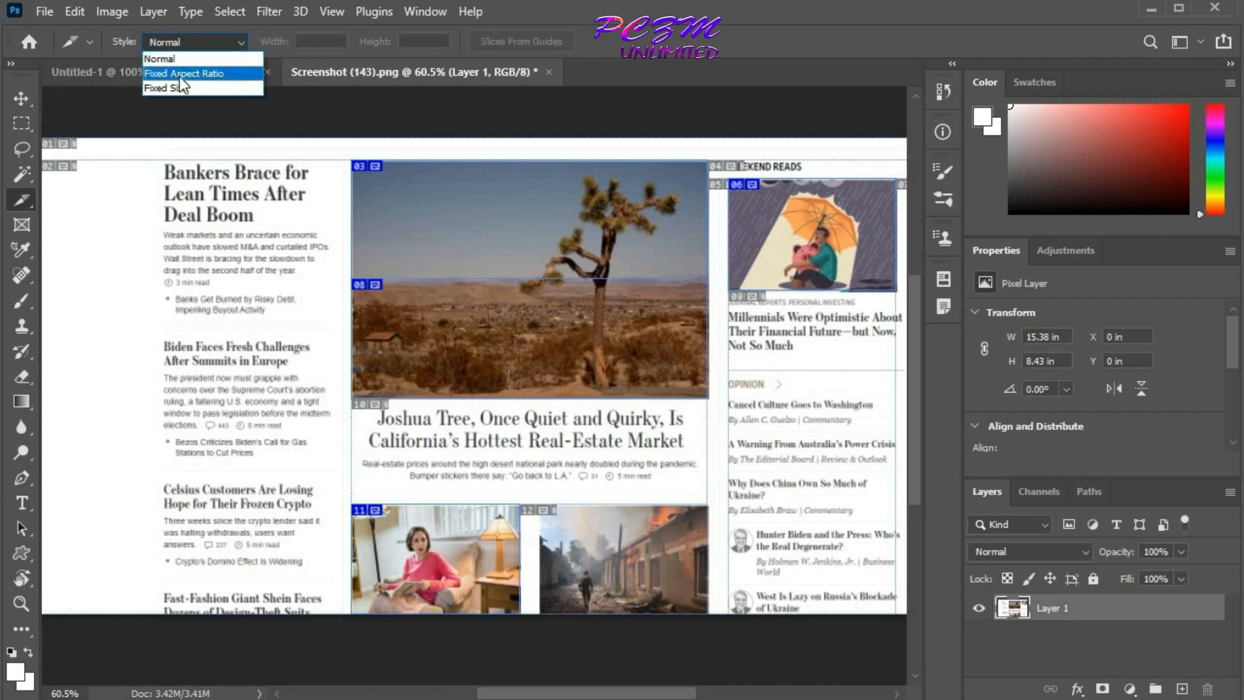
pyautogui.click(184, 73)
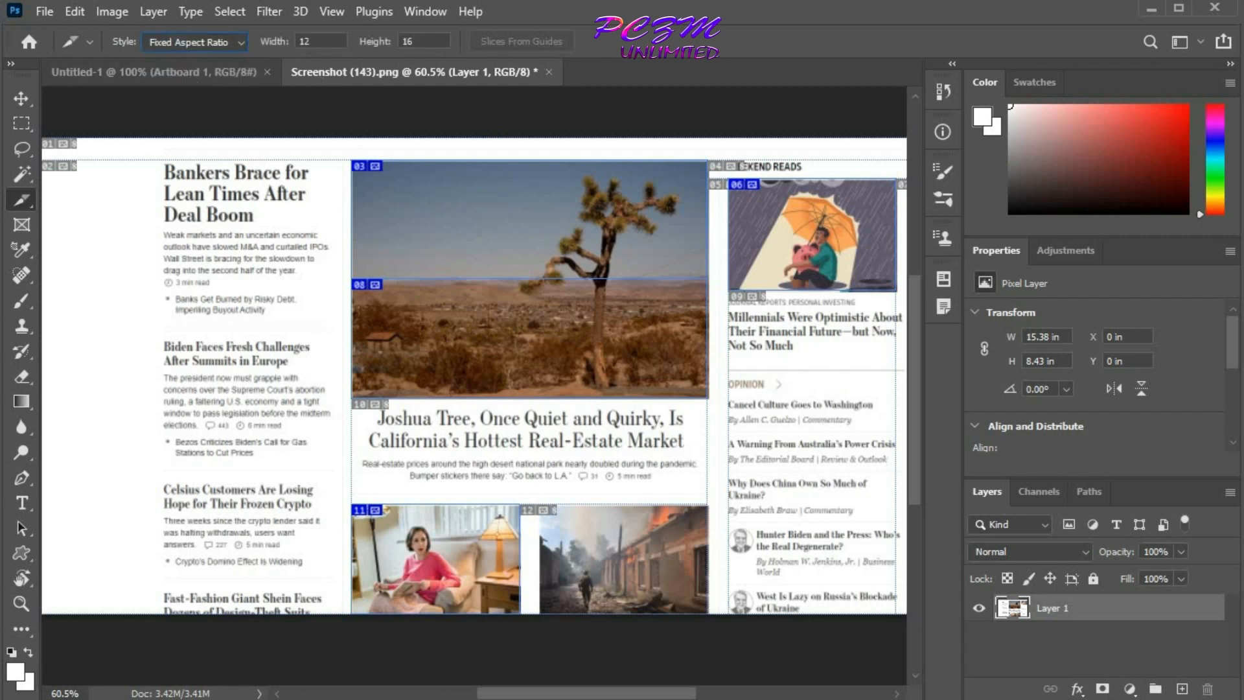
pyautogui.click(320, 40)
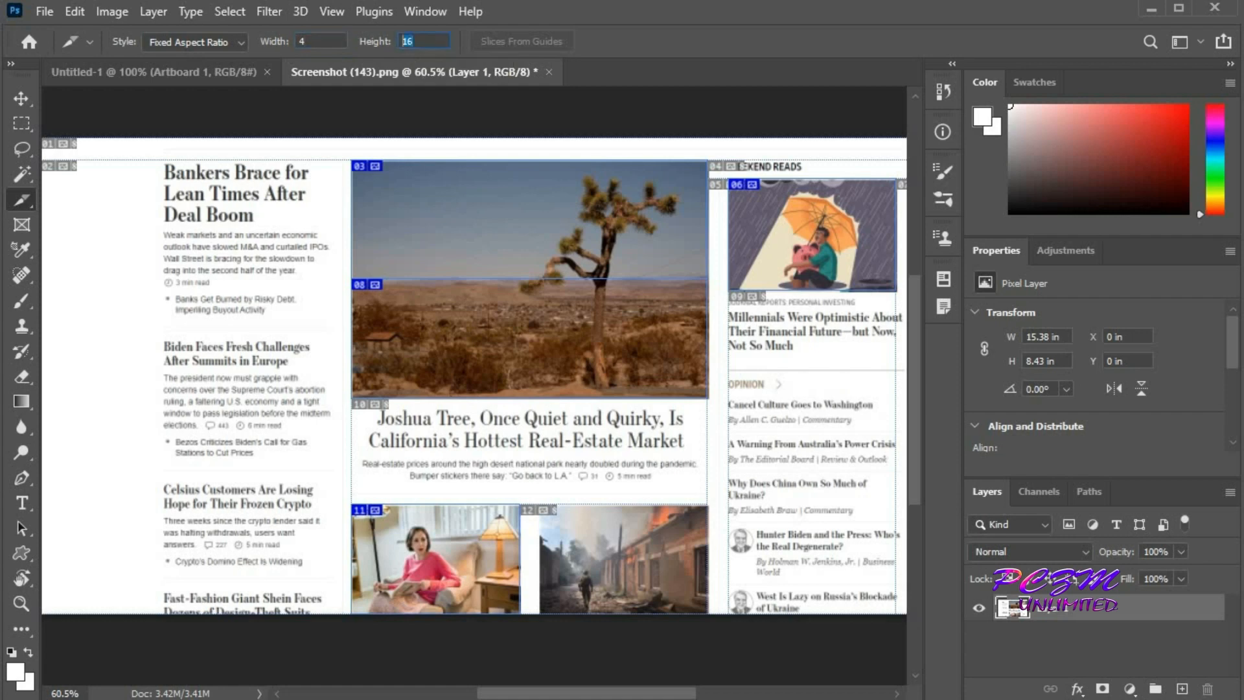
pyautogui.moveTo(425, 41)
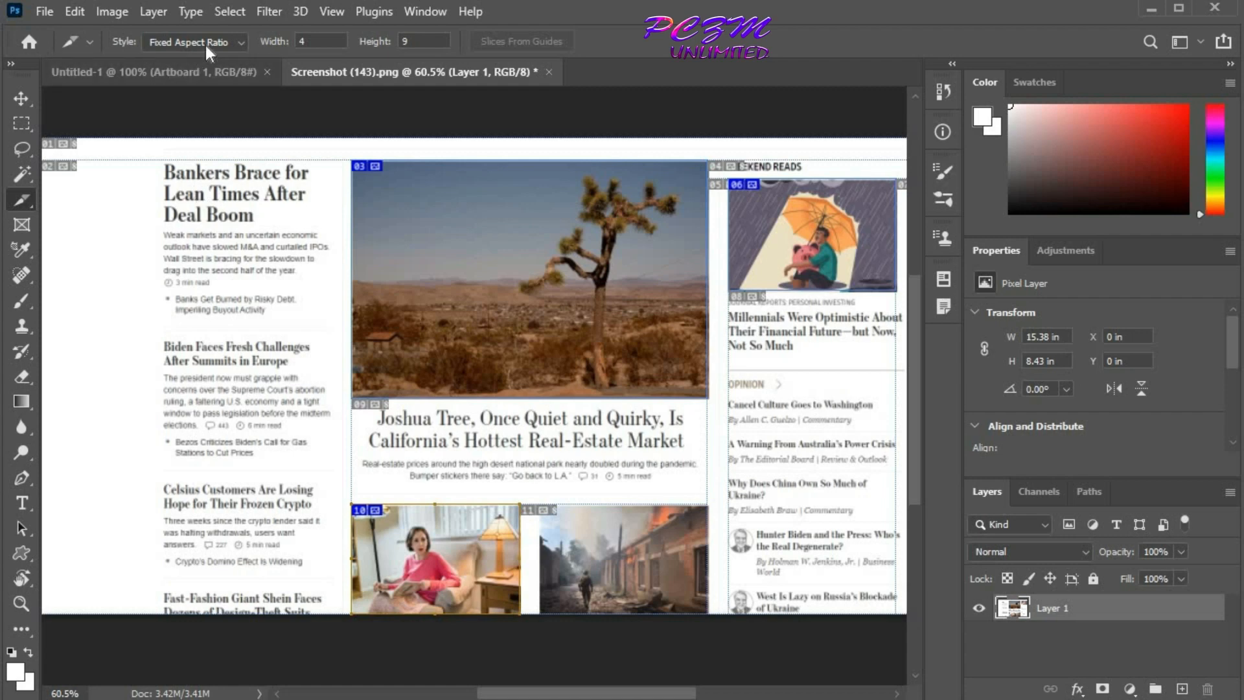
# Step: Make new slices Fixed Size with Width 500 px and Height 300 px
pyautogui.click(193, 42)
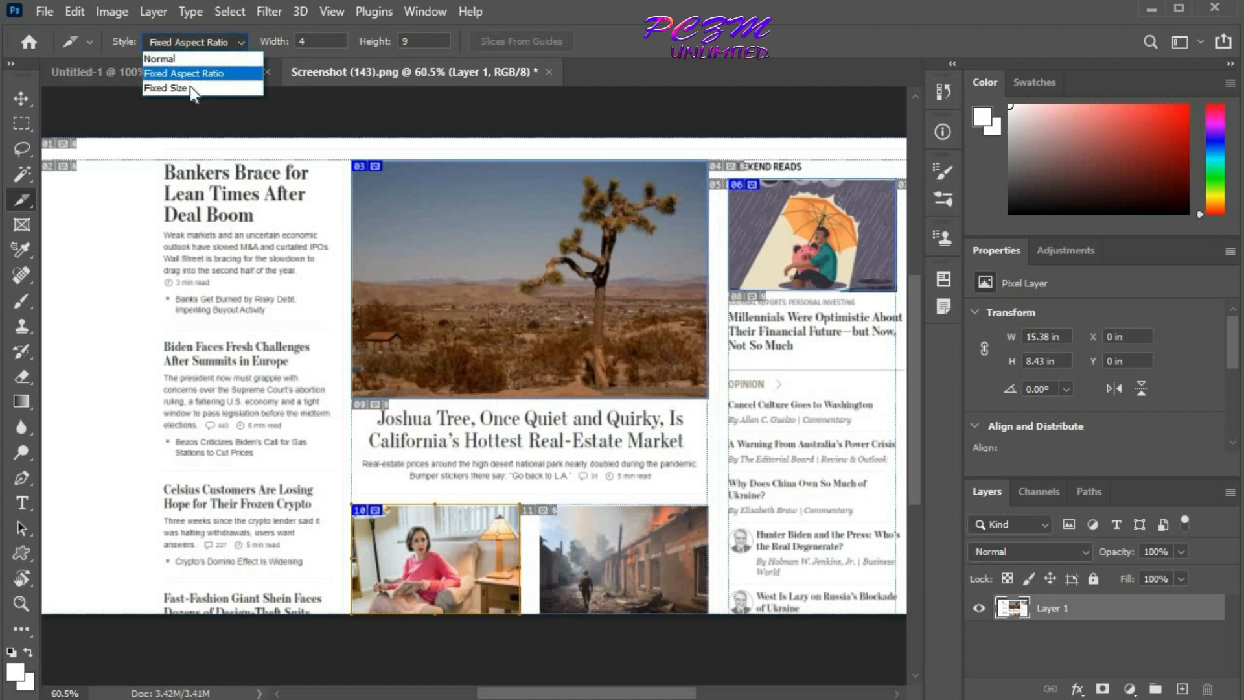
pyautogui.click(168, 88)
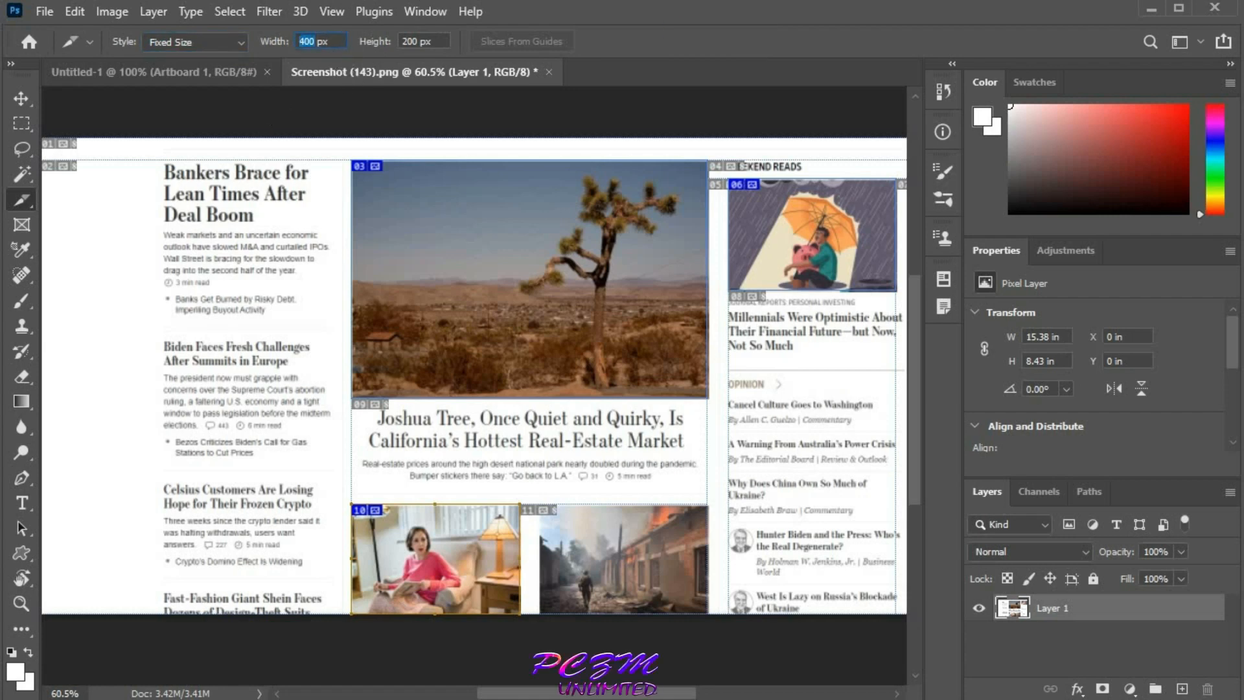
pyautogui.write('500')
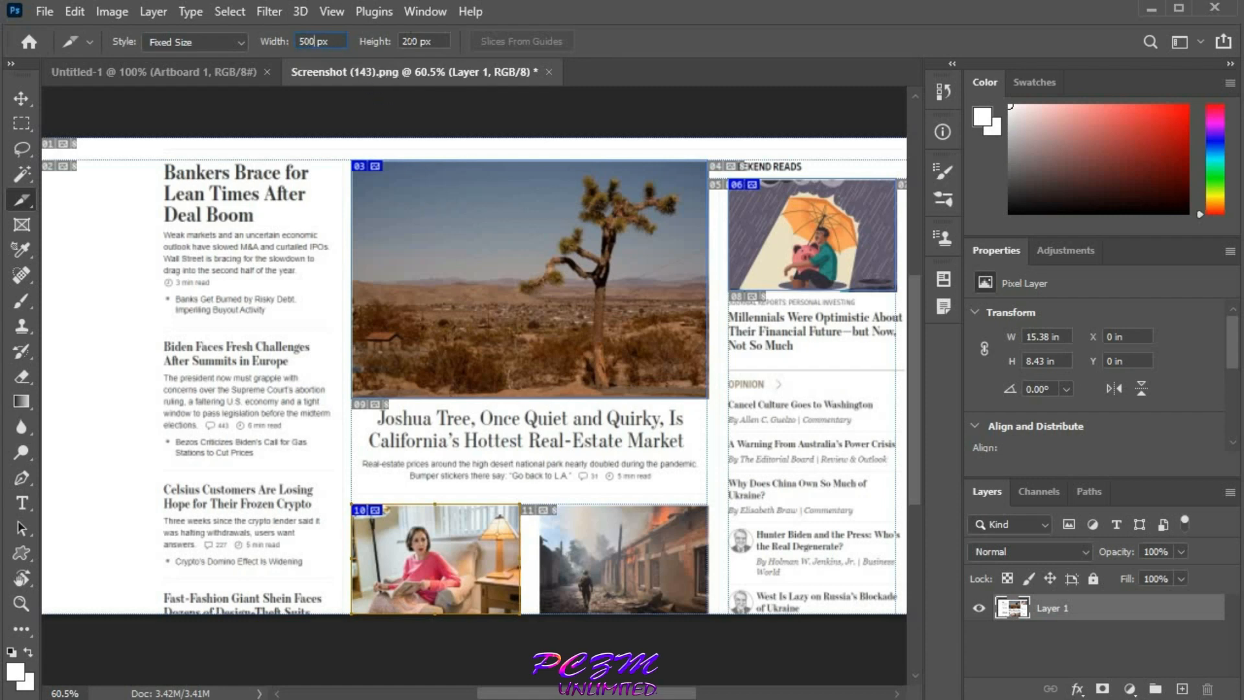
pyautogui.click(424, 41)
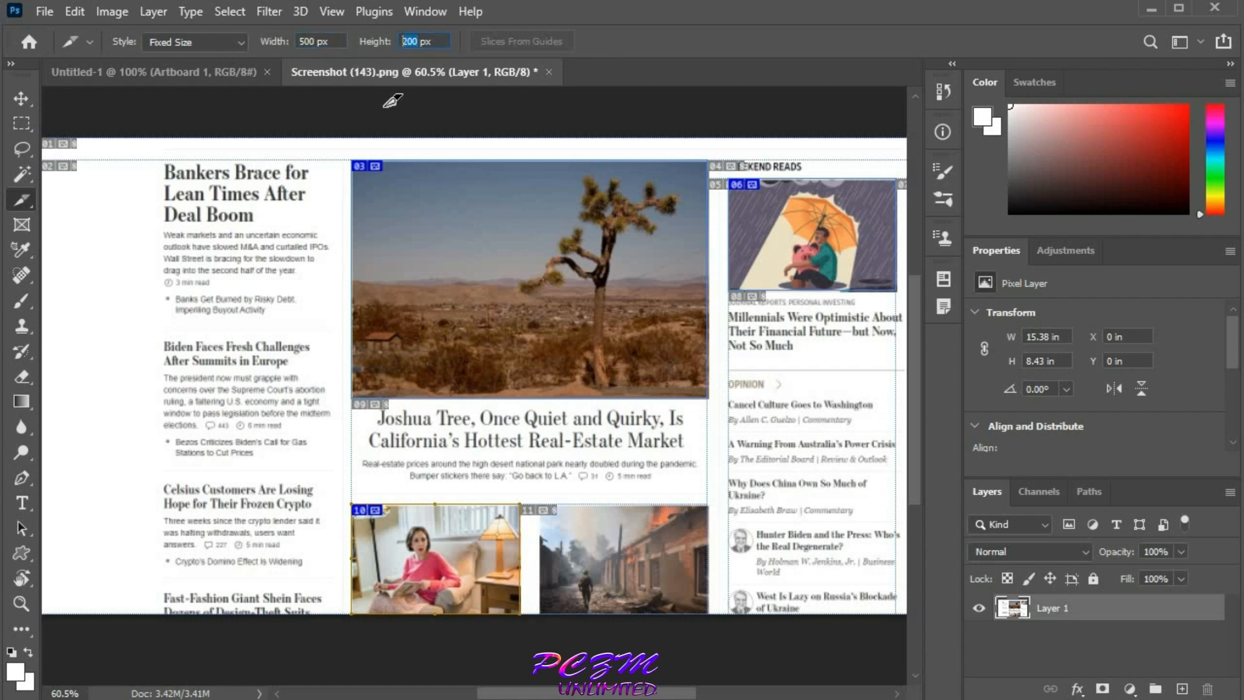
pyautogui.write('30')
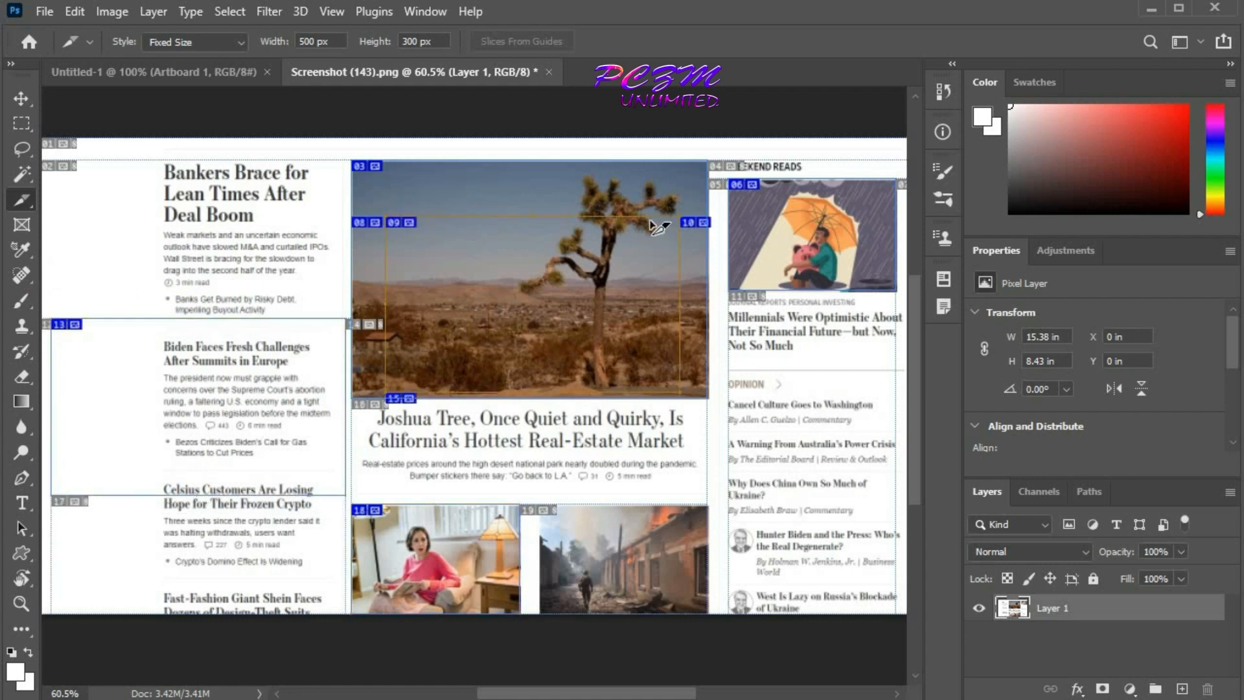
pyautogui.moveTo(599, 250)
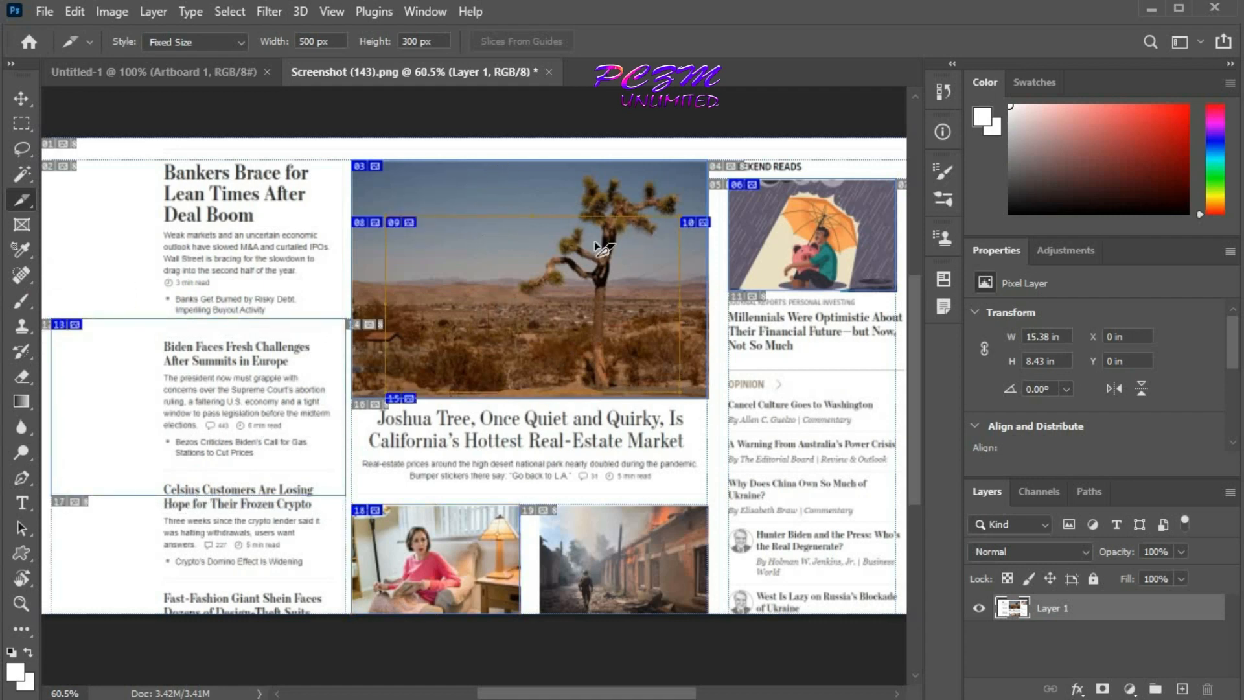
pyautogui.moveTo(766, 349)
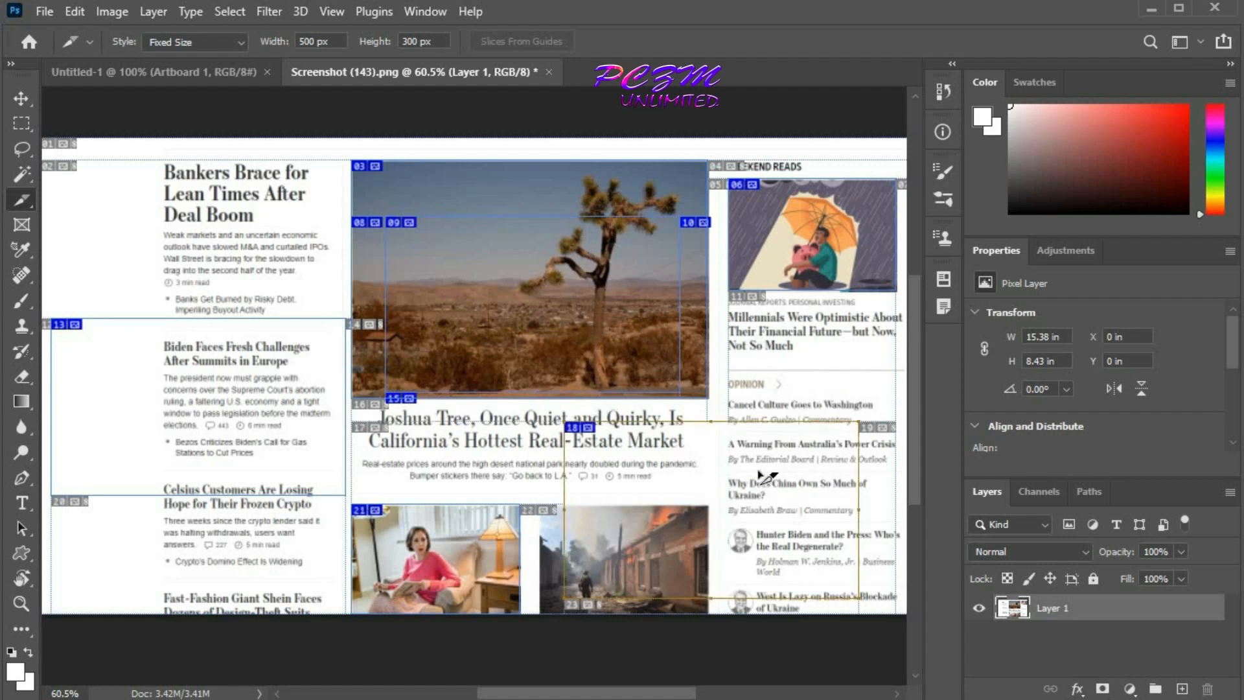
pyautogui.moveTo(242, 48)
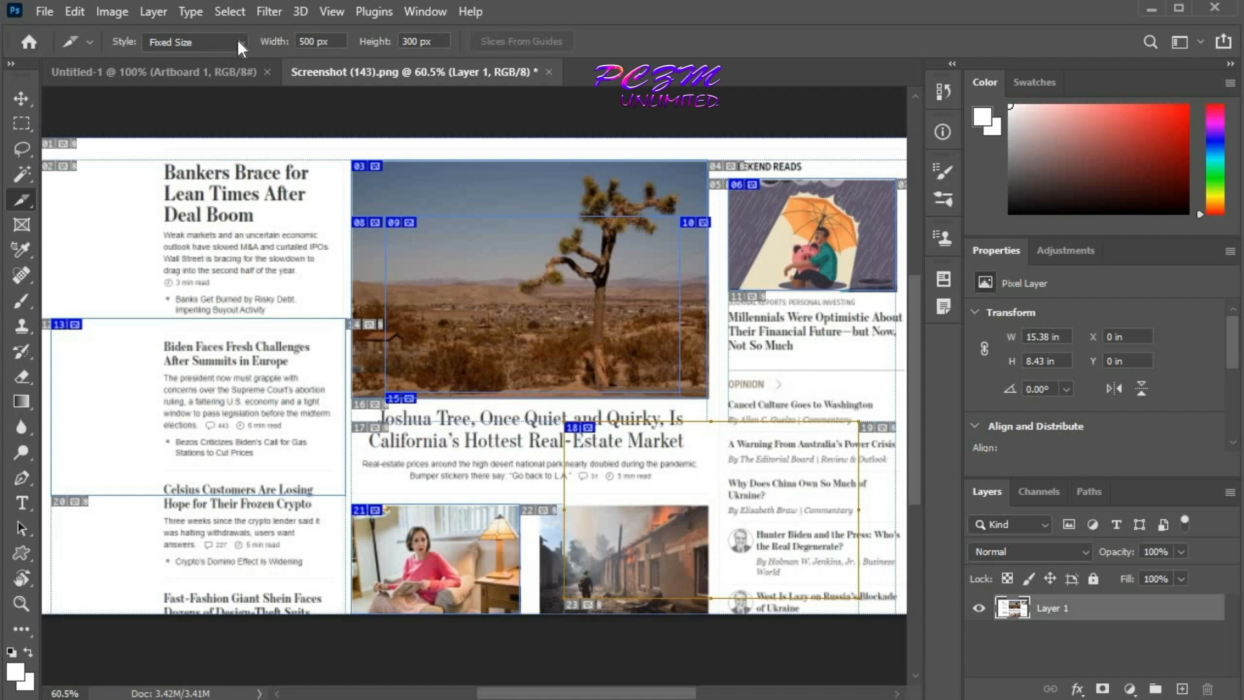